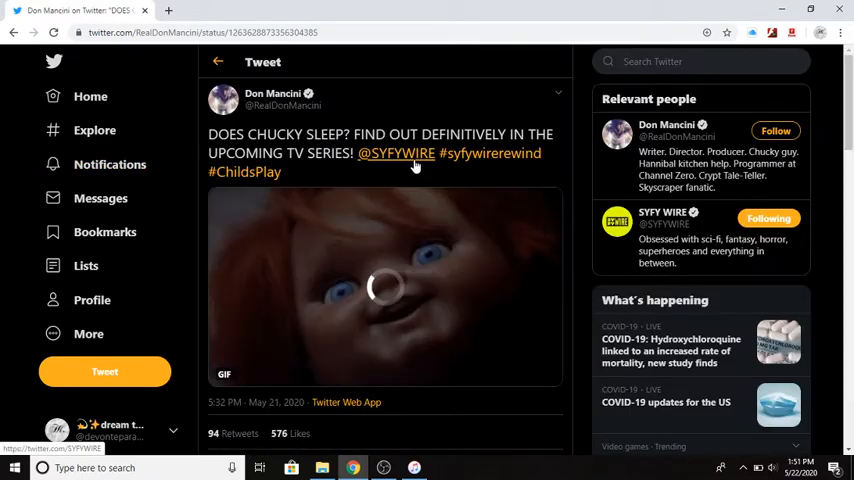
mouse_move(396, 152)
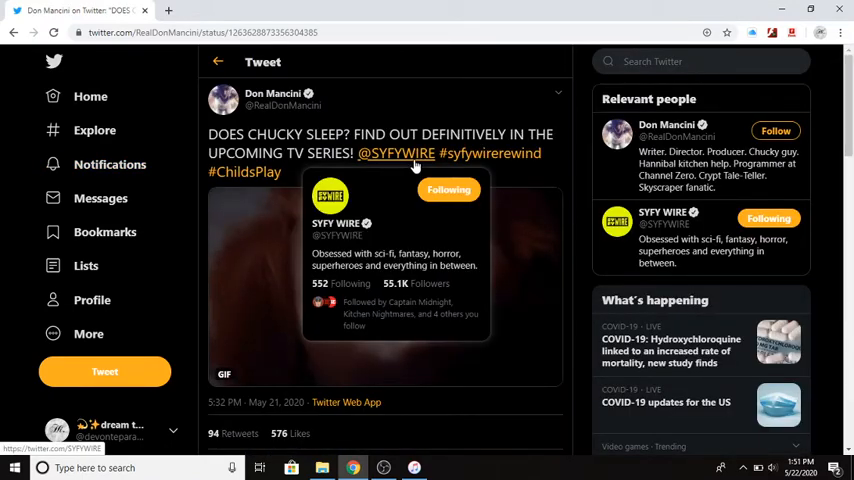
mouse_move(438, 100)
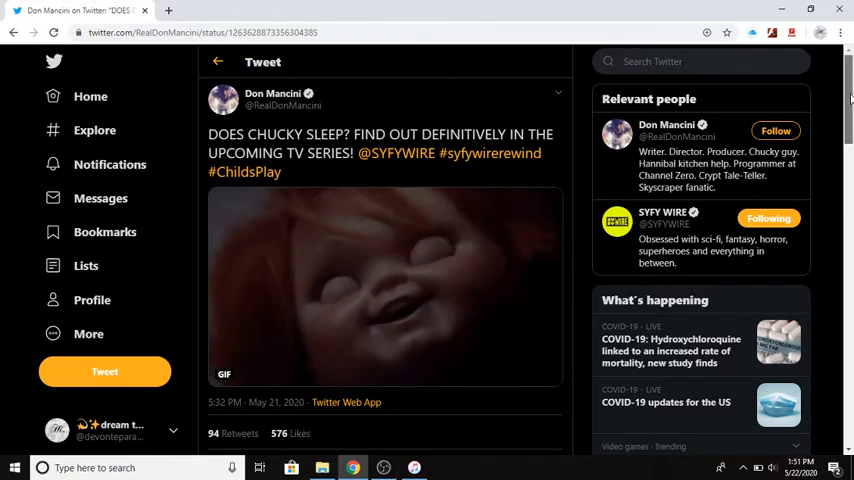
Retweet Don Mancini's 'Does Chucky sleep?' tweet, raising its retweet count to 95.
scroll(down, 3)
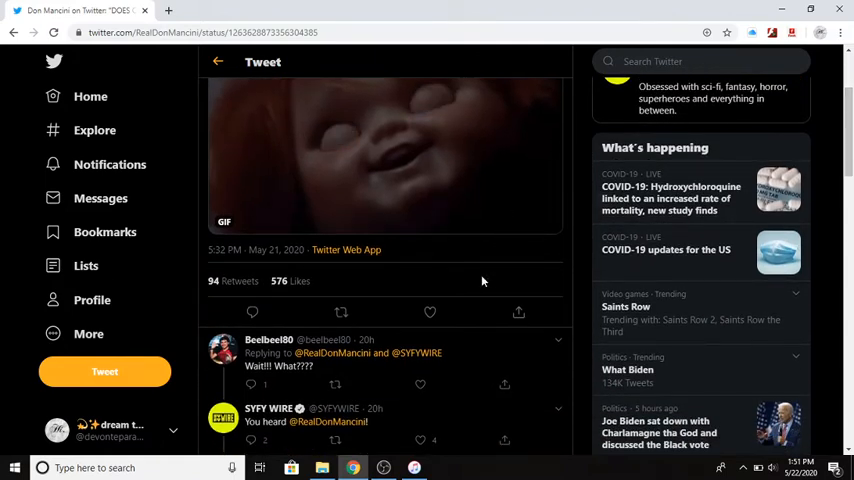
mouse_move(340, 312)
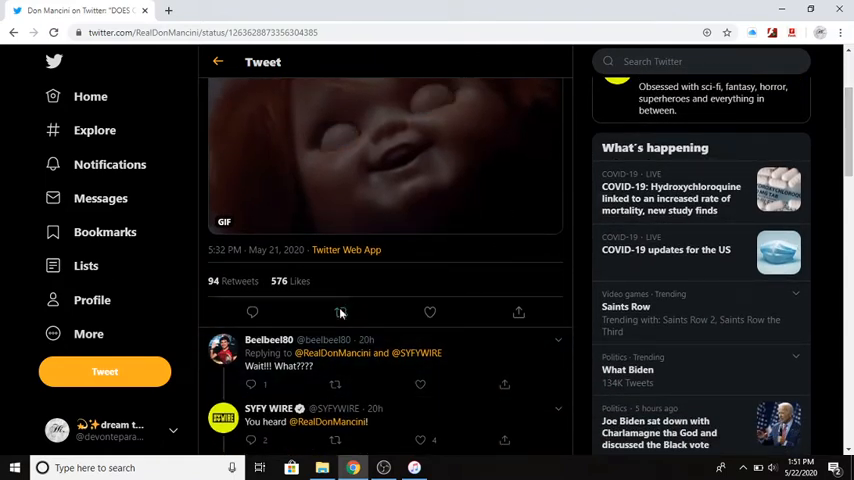
click(336, 312)
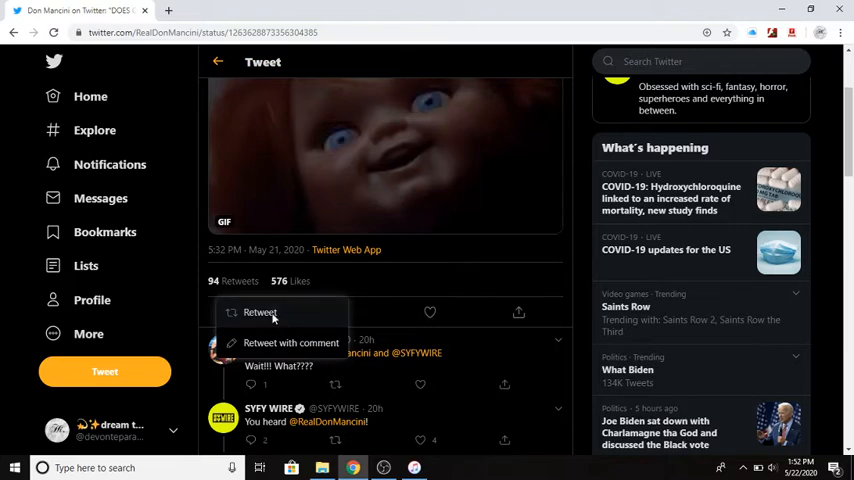
click(260, 312)
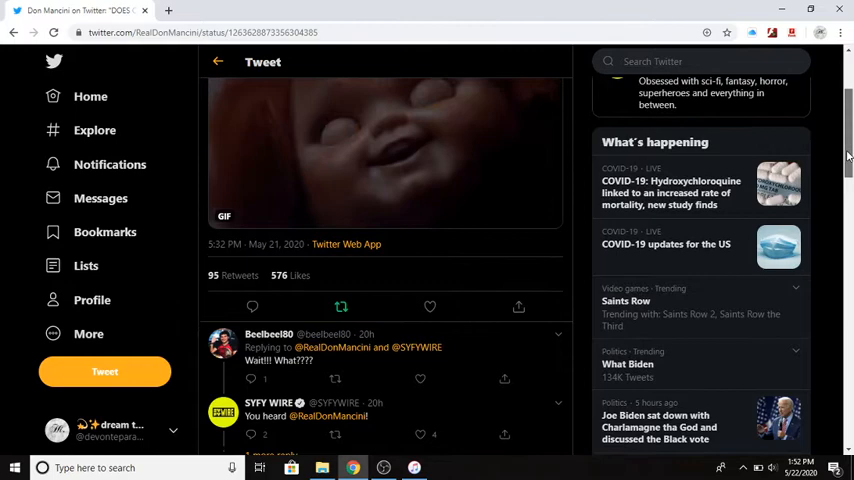
scroll(up, 3)
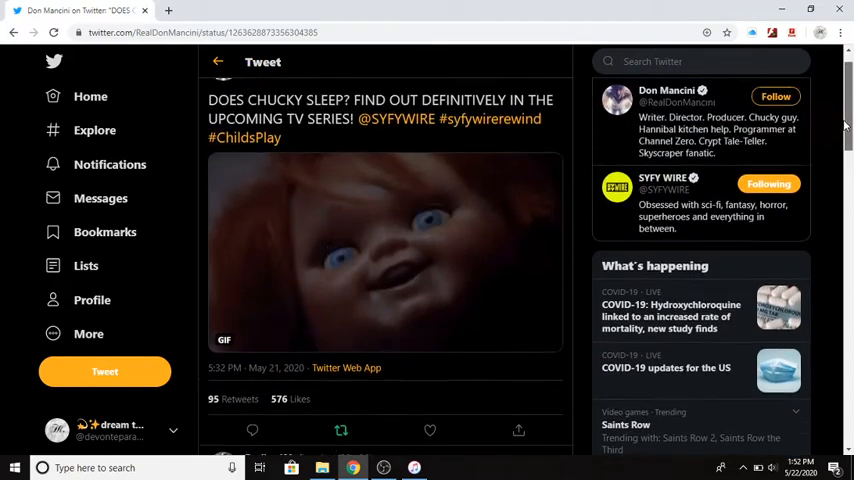
scroll(down, 3)
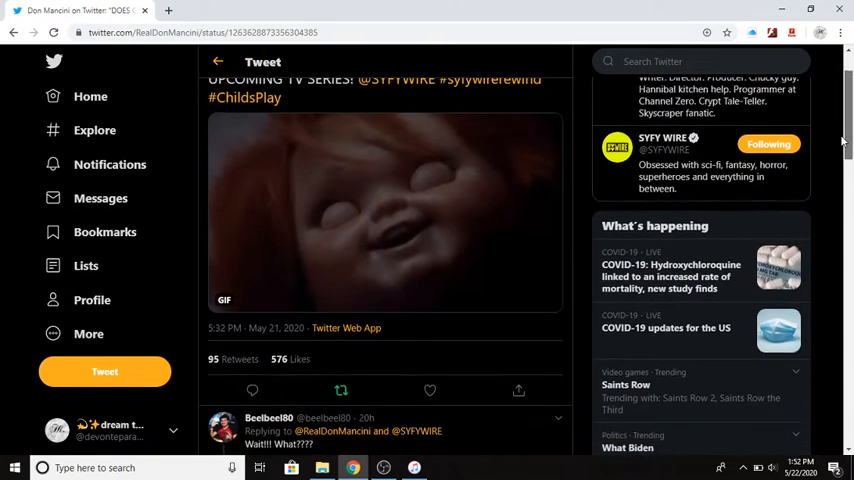
scroll(down, 3)
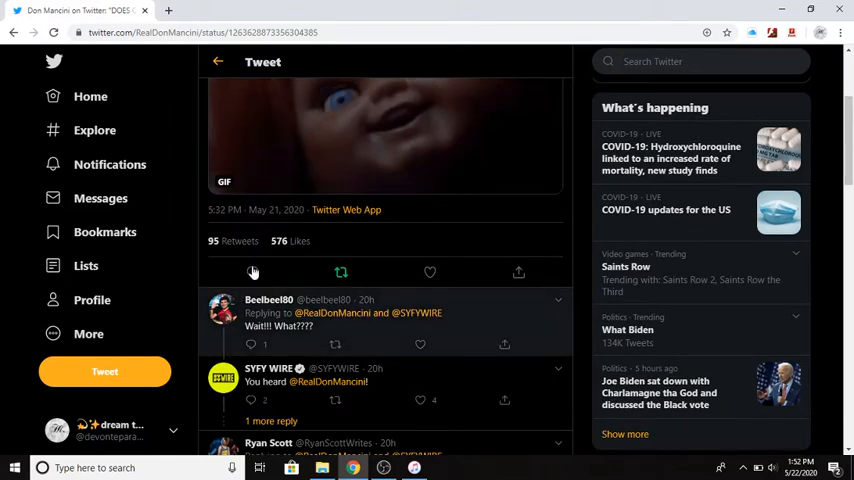
Reply 'we all know chucky don't sleep' to the Chucky tweet and post it.
click(252, 272)
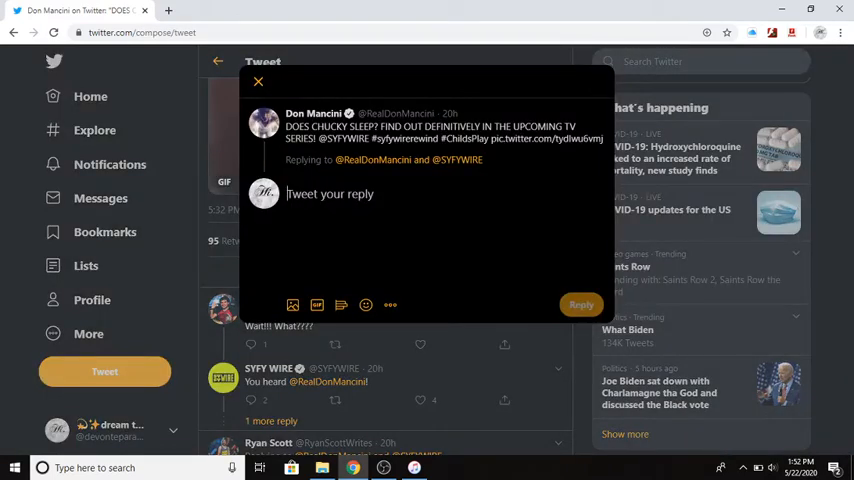
text(we all)
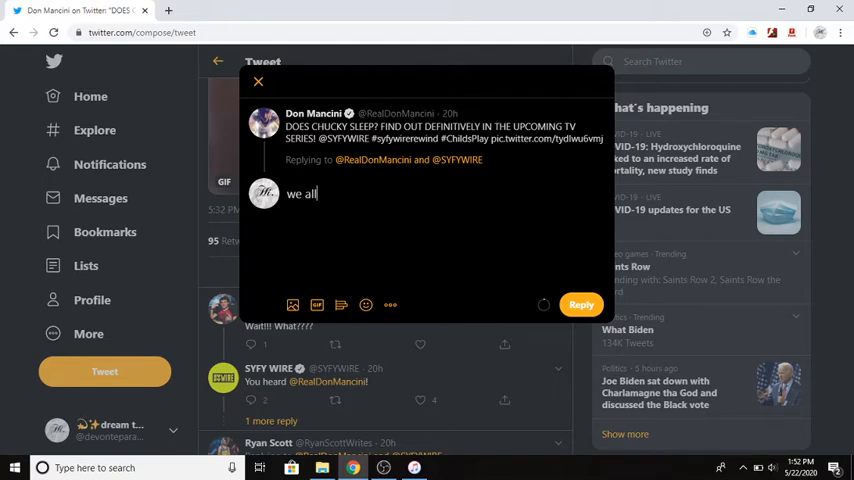
text(know)
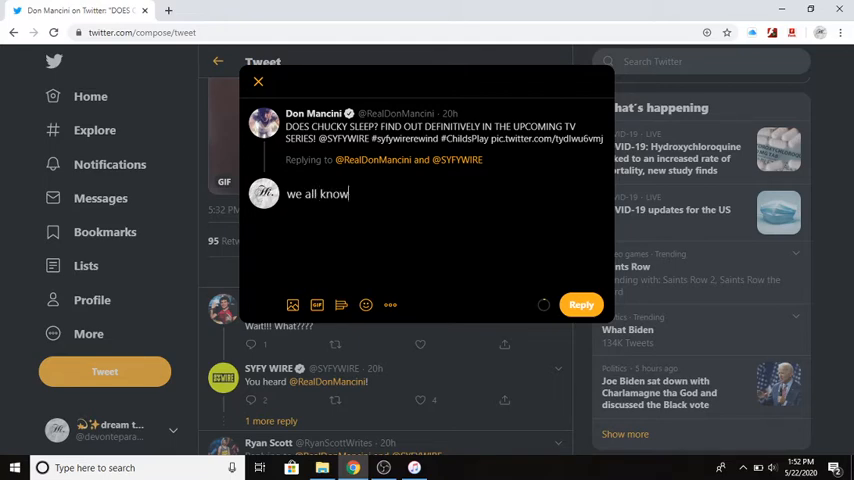
text(ch)
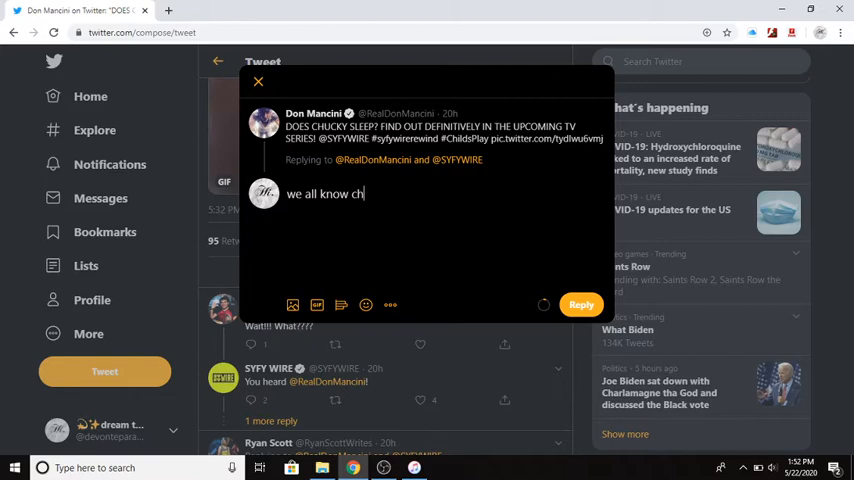
text(ucky)
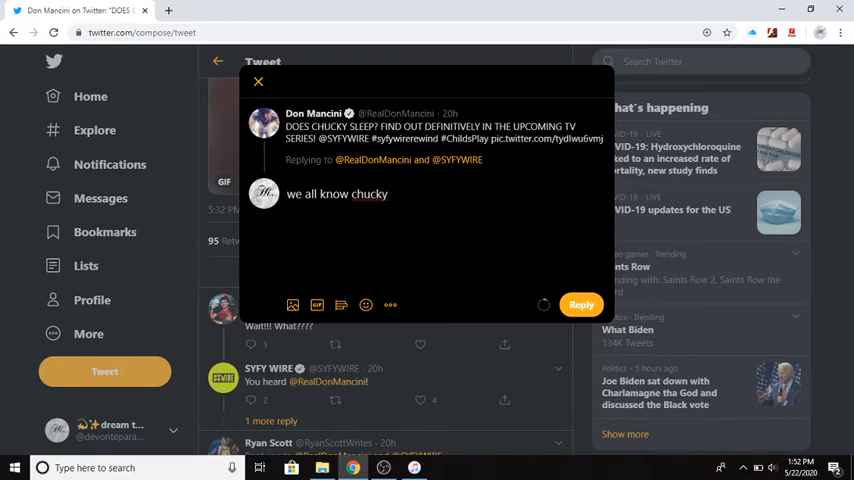
text(don't sl)
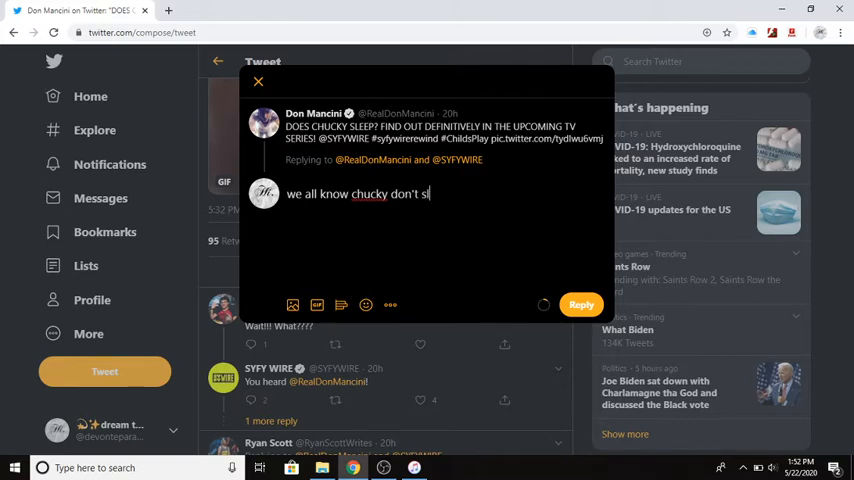
text(eep.)
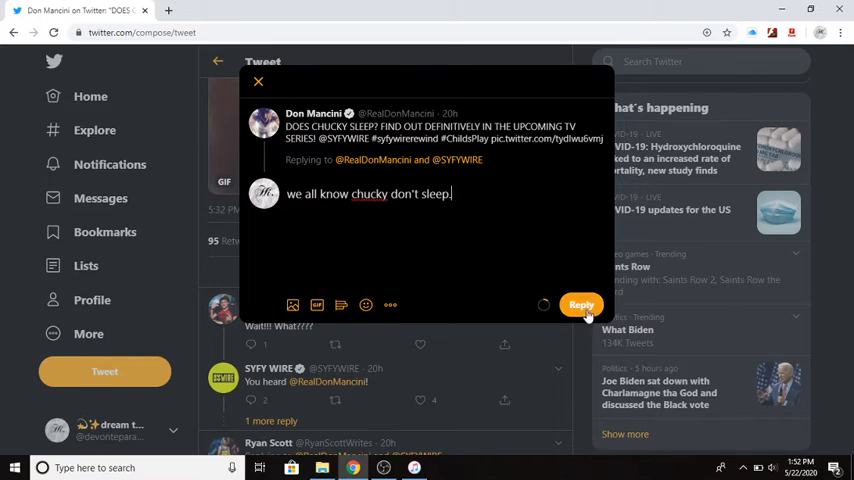
click(580, 304)
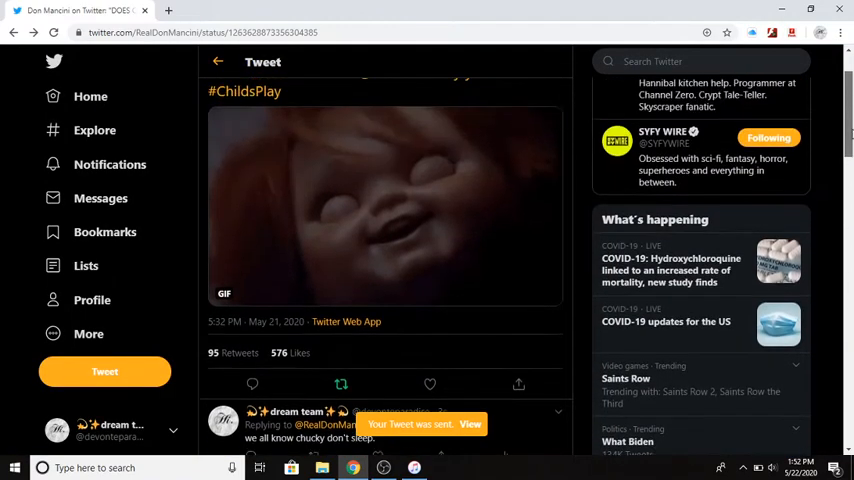
scroll(up, 3)
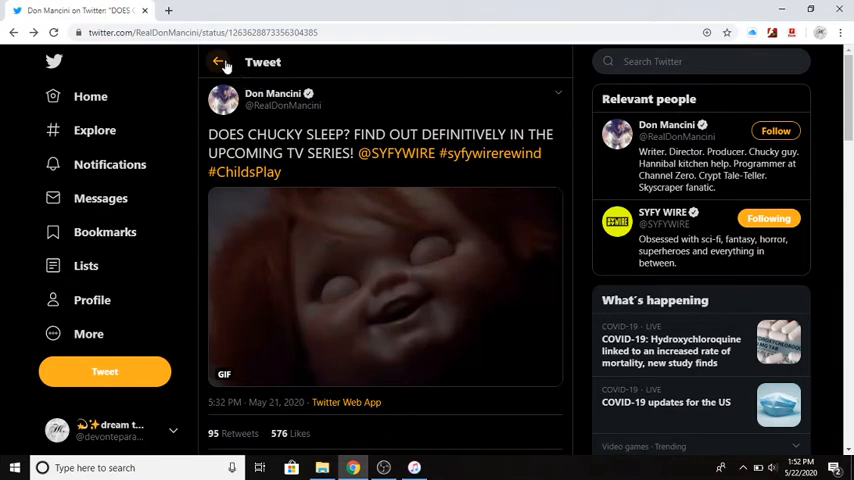
Go to the Notifications page from the left sidebar.
click(108, 164)
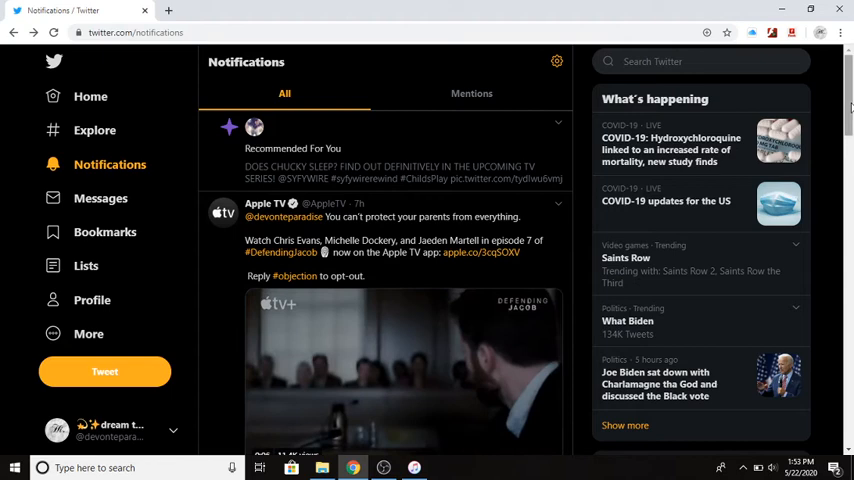
Replay the Apple TV trailer, then view who liked the 'What are you talking about' reply.
scroll(down, 3)
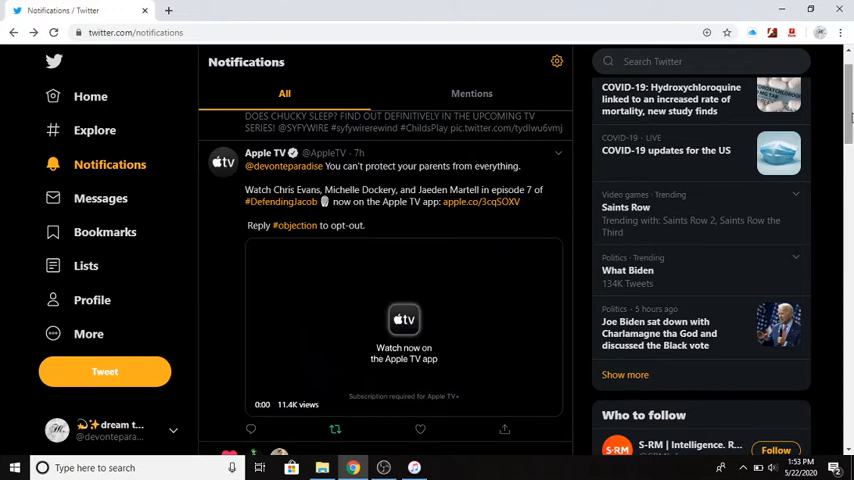
click(404, 320)
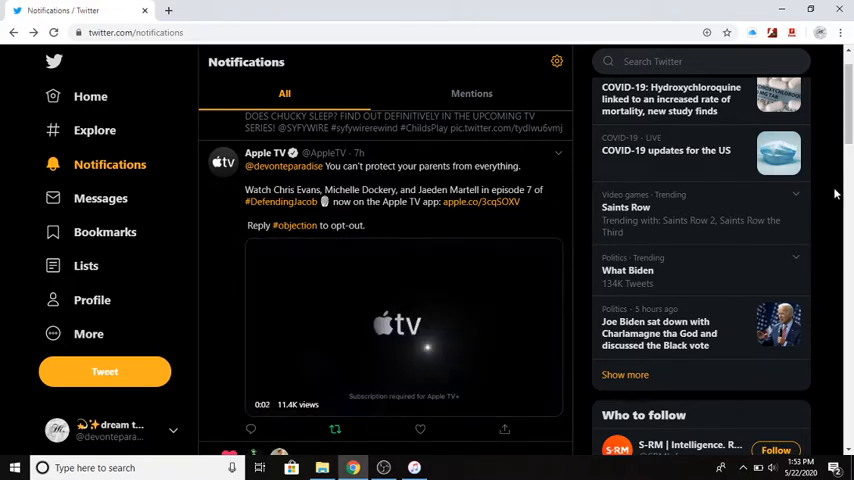
click(404, 324)
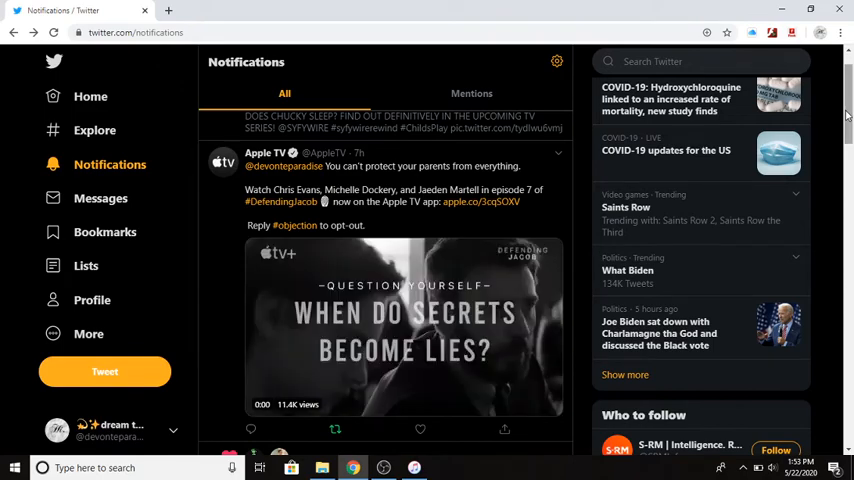
scroll(down, 3)
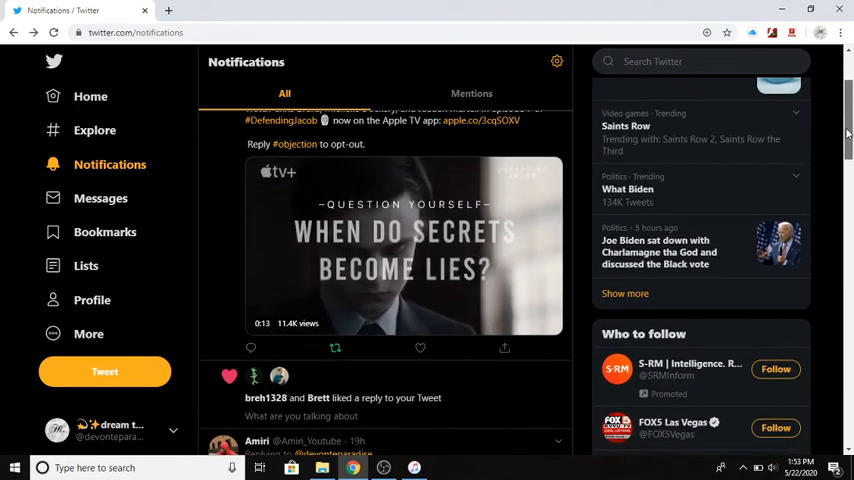
scroll(down, 3)
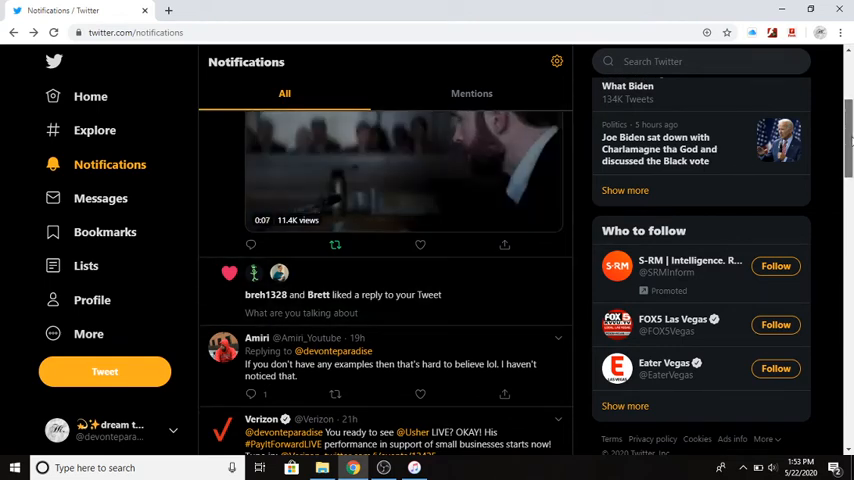
scroll(up, 3)
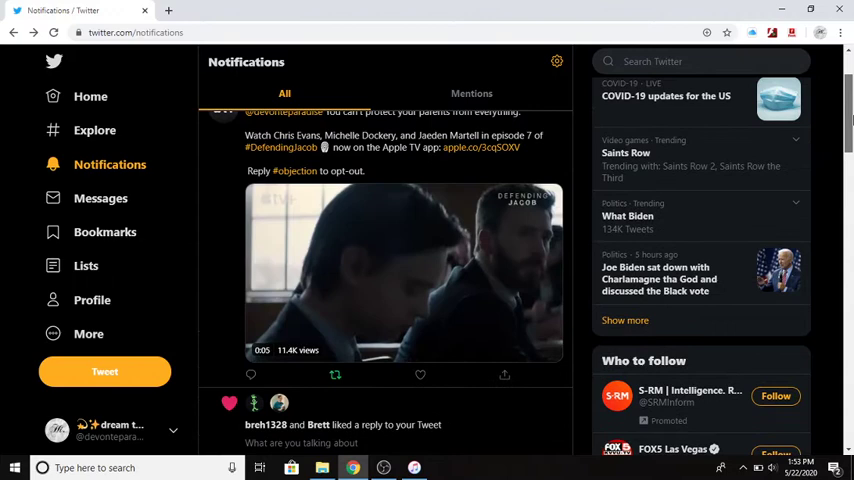
scroll(down, 3)
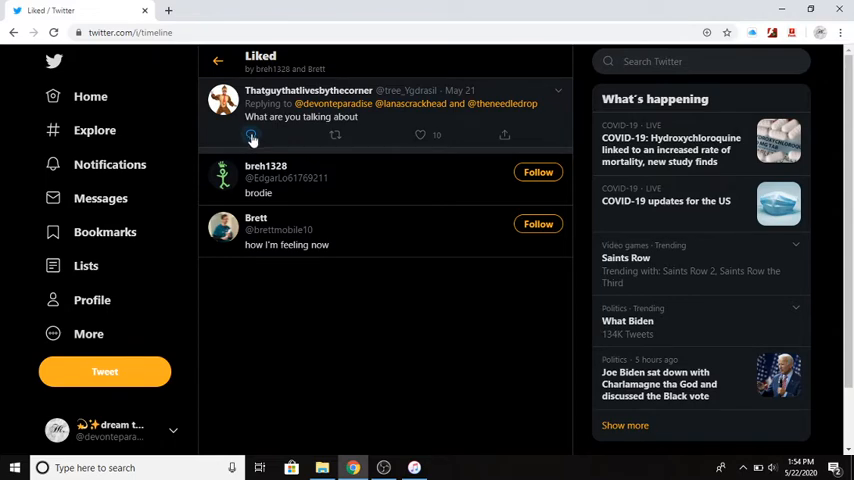
Start a reply saying melon is harsh on hip hop artists but mellow on pop artists.
click(252, 136)
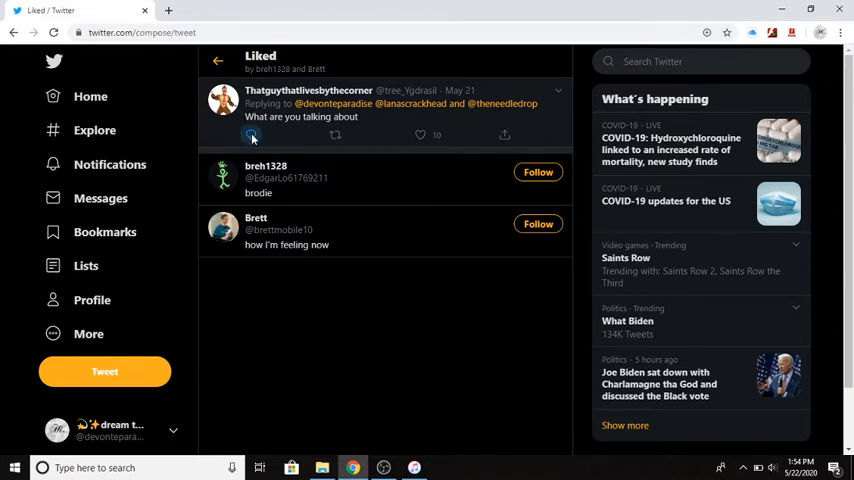
click(252, 136)
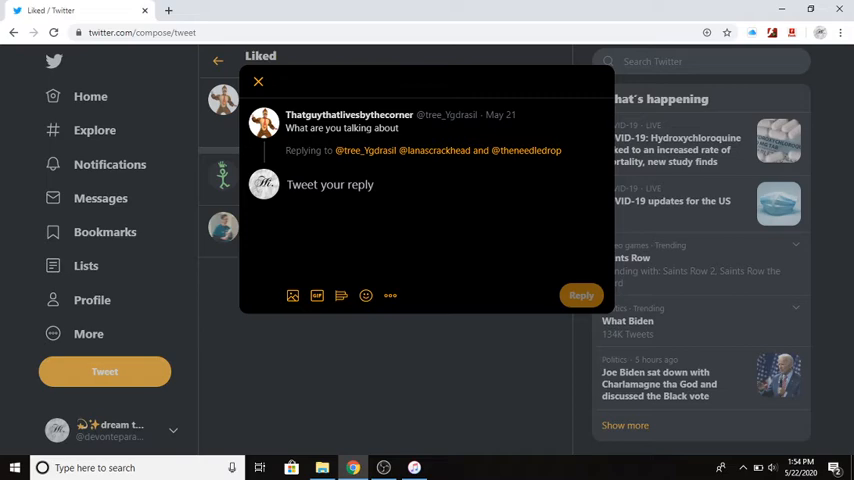
text(yo)
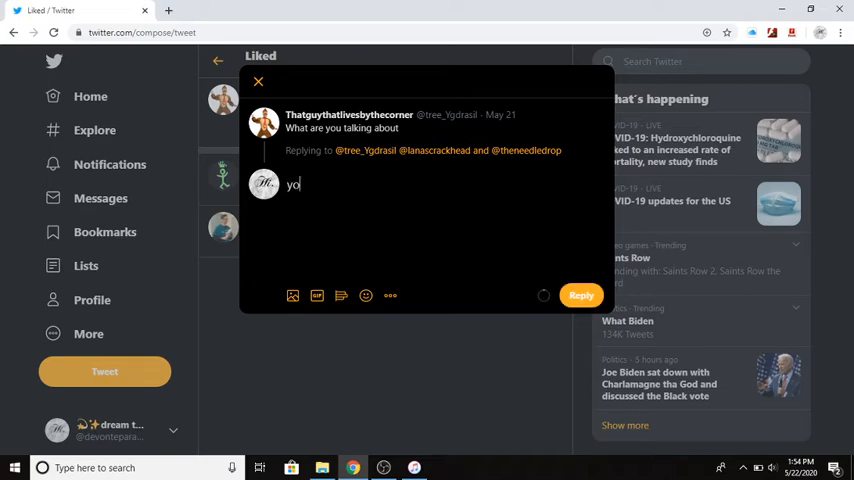
text(u kno)
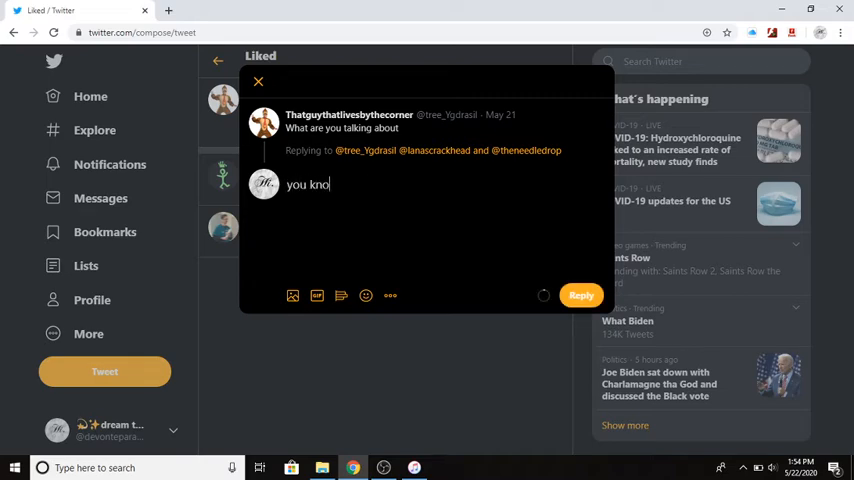
text(w melon)
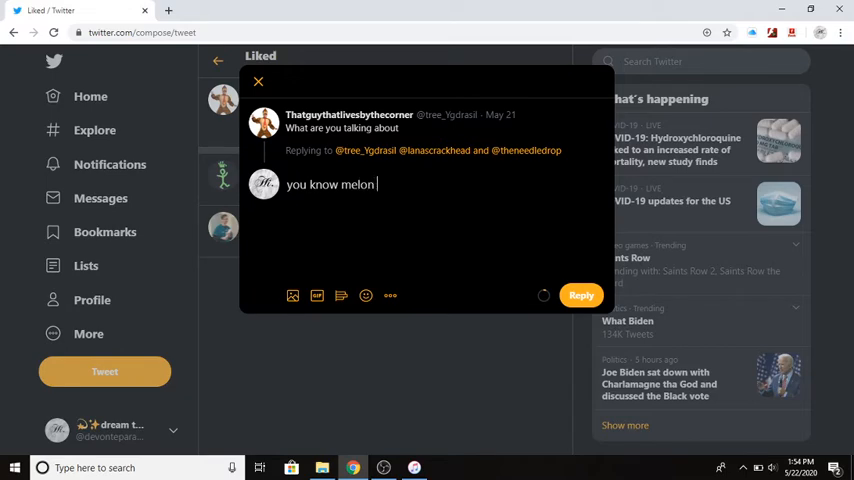
text(is)
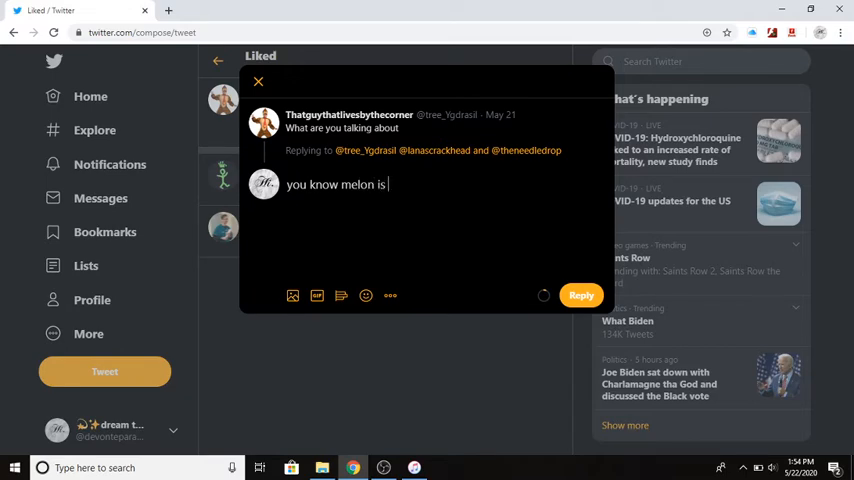
text(harsh on)
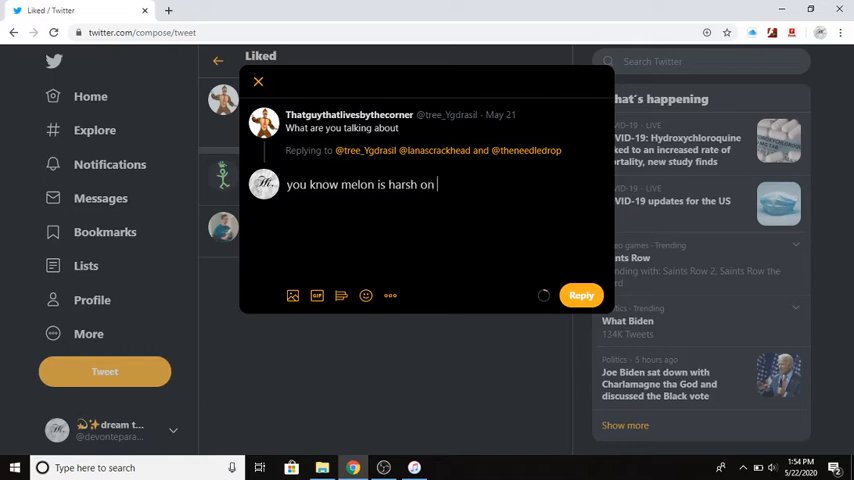
text(hip-)
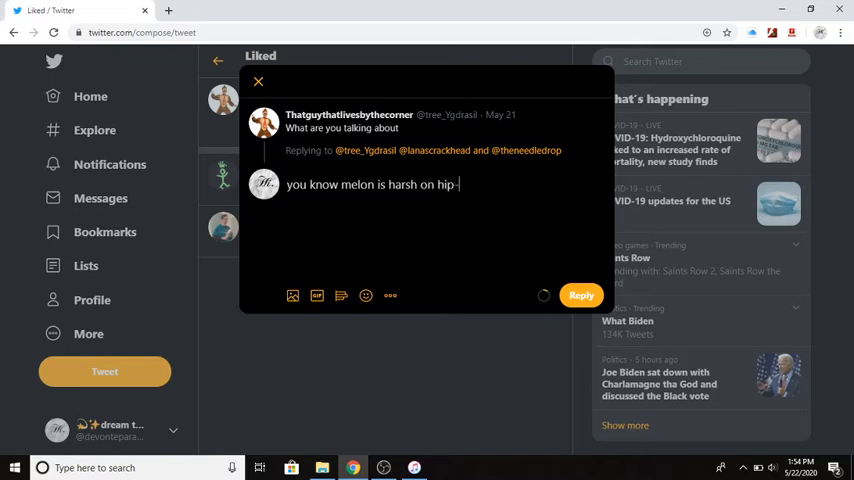
text(hop)
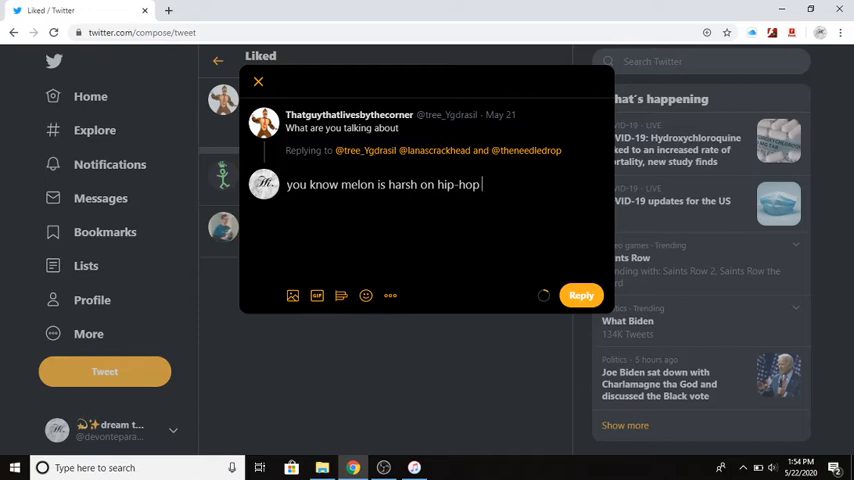
text(arti)
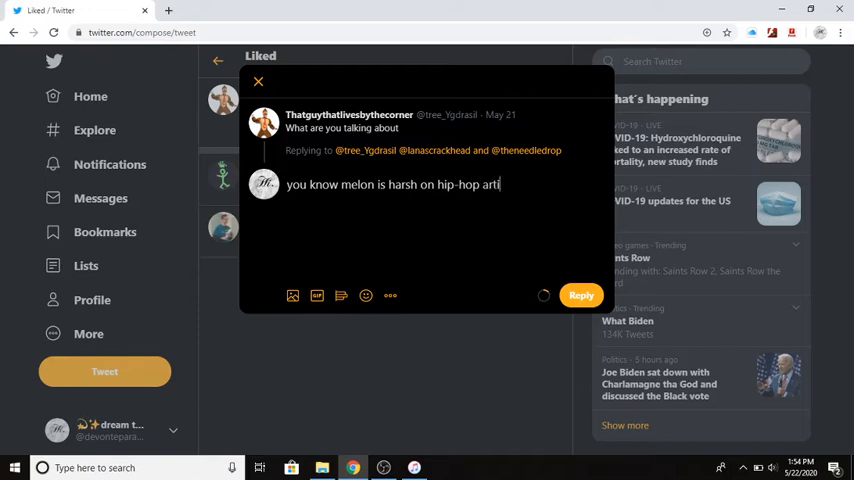
text(sts)
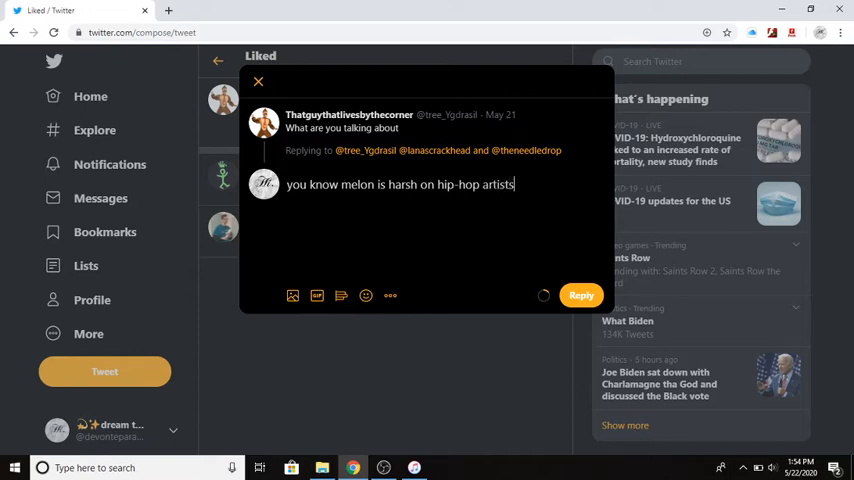
text(but, it see)
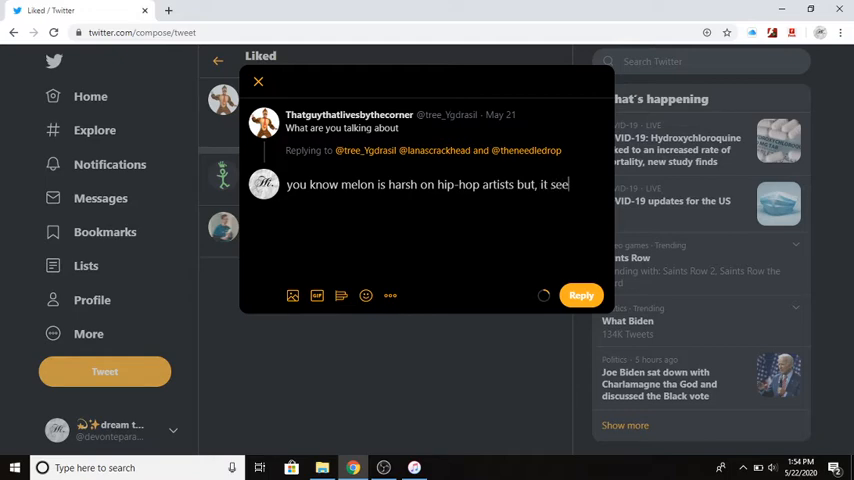
text(ms)
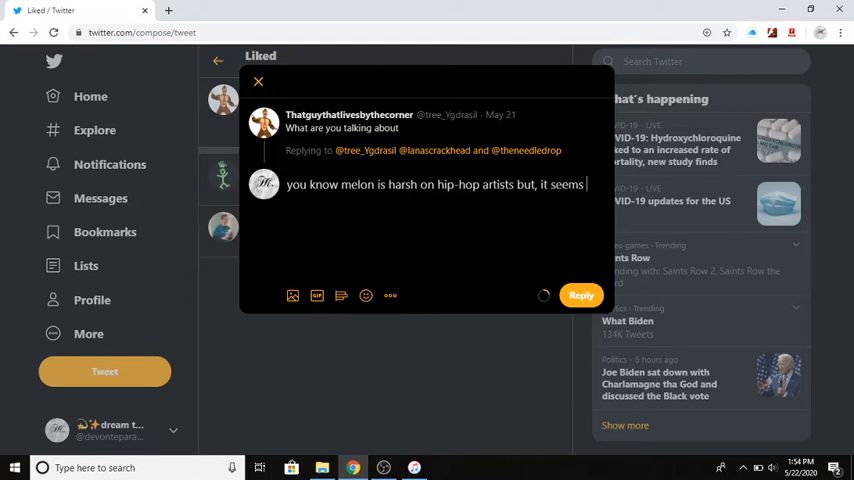
text(as if)
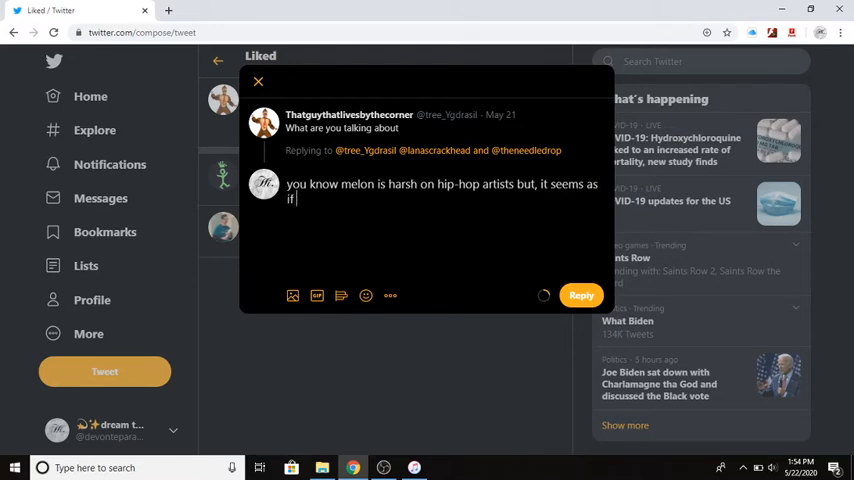
text(he)
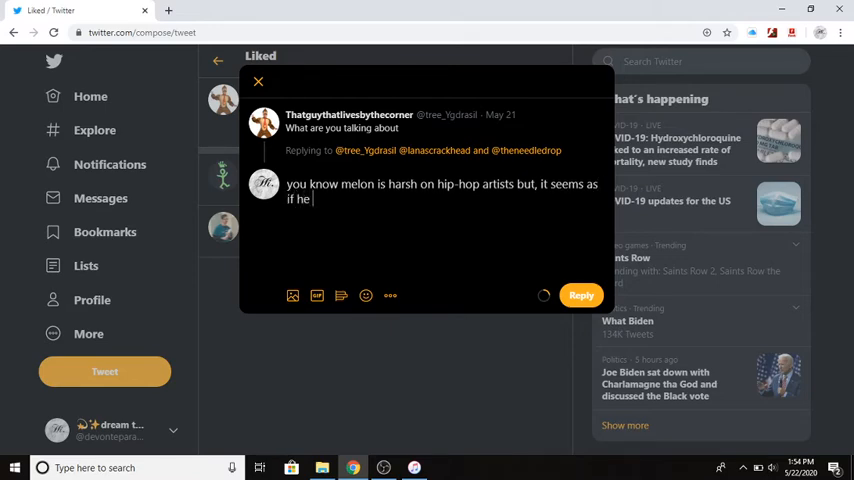
text(is a)
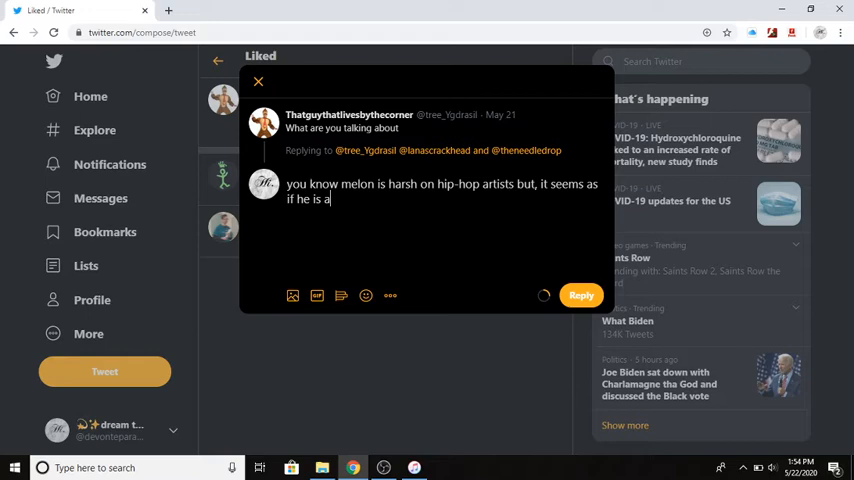
text(l)
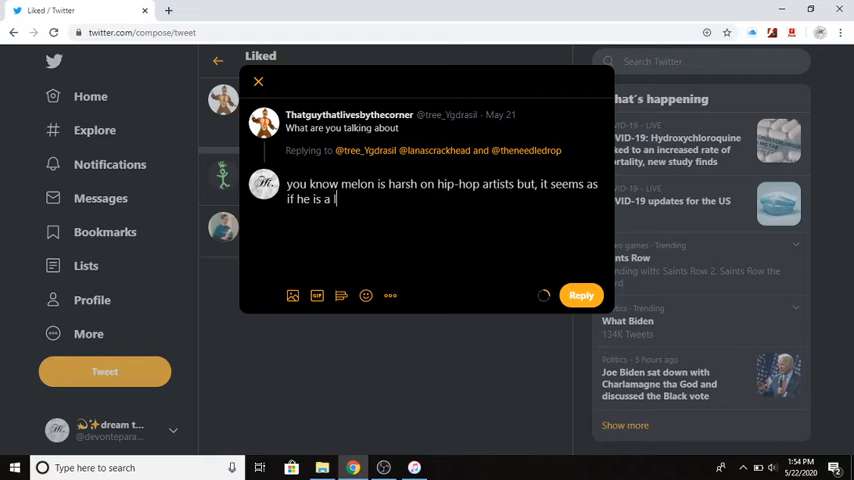
text(ittle)
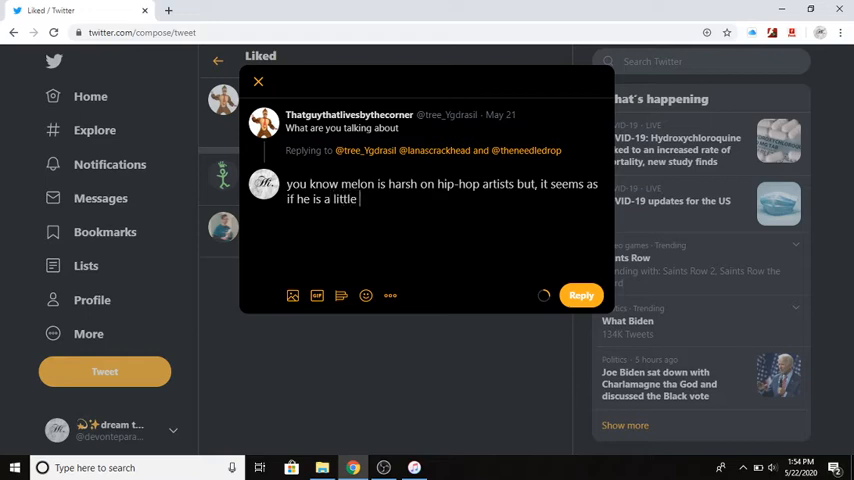
text(more m)
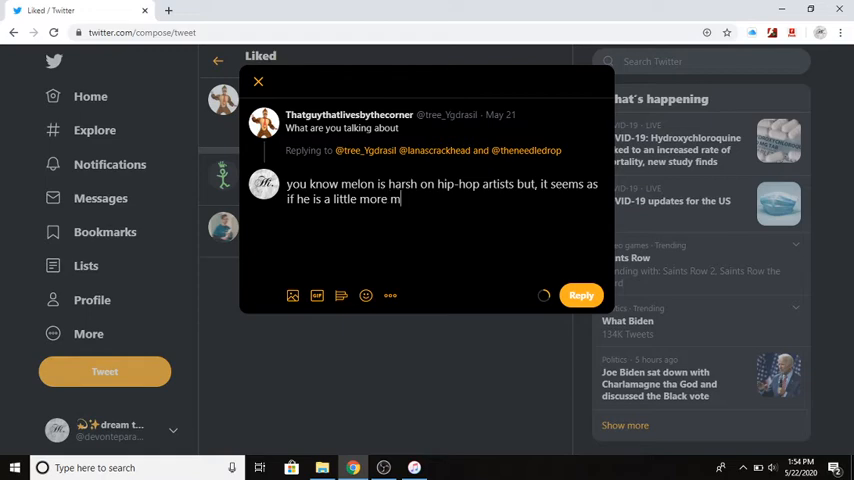
text(ellow)
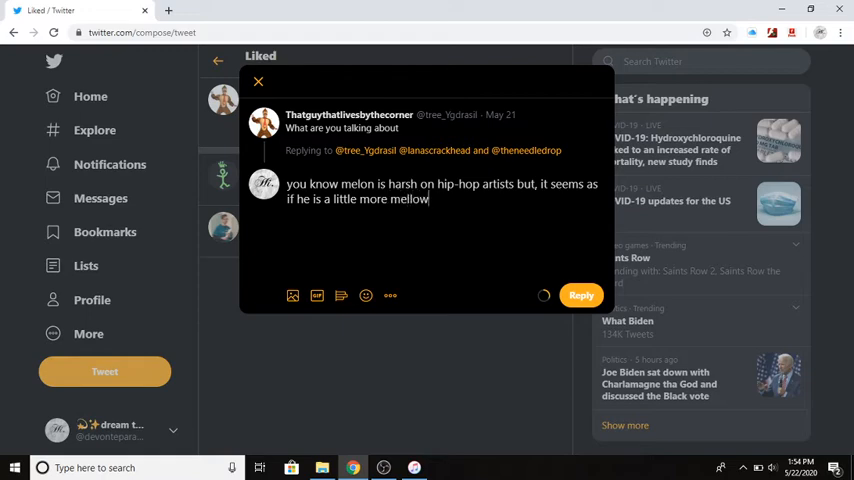
text(on p)
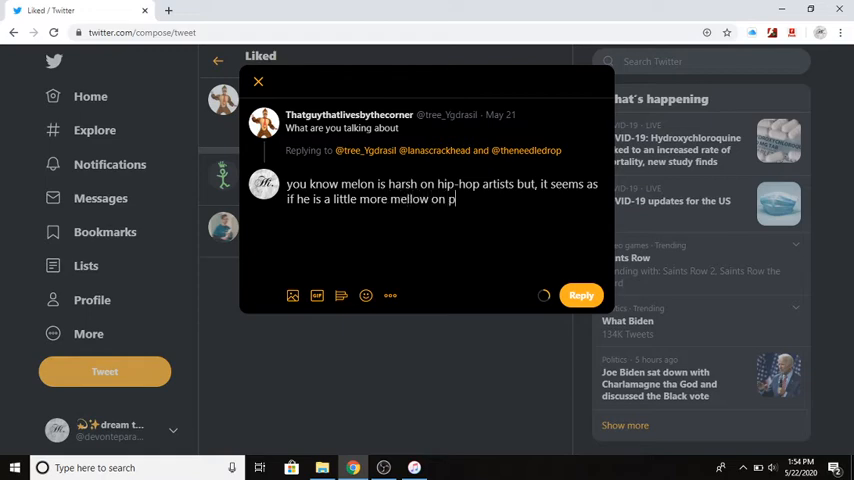
text(op artists)
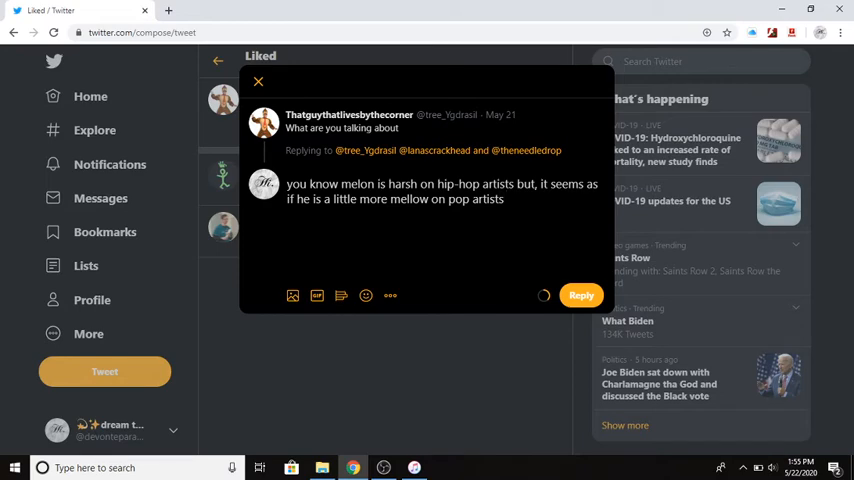
Continue the draft: he gave Ke$ha an 8 and Charli XCX the same score.
text(he)
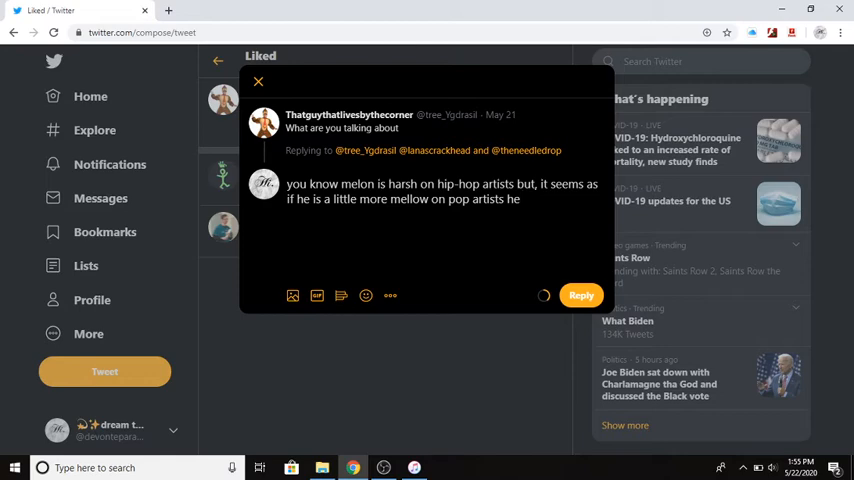
text(gave)
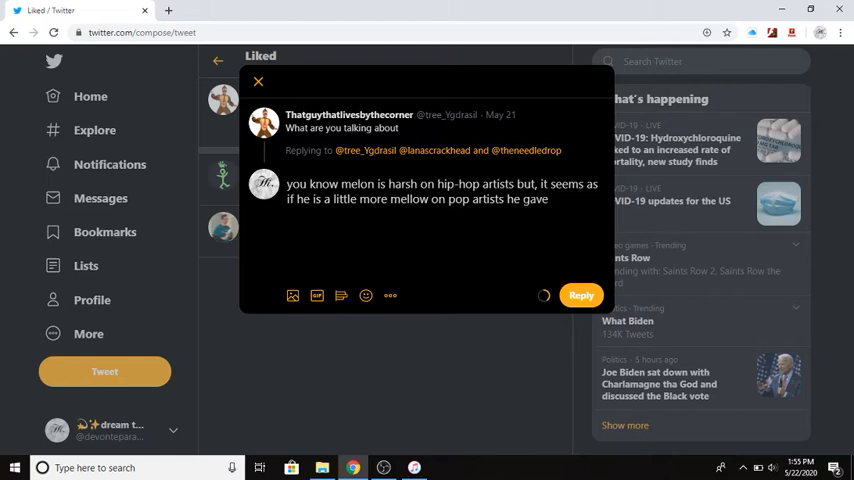
text(ke)
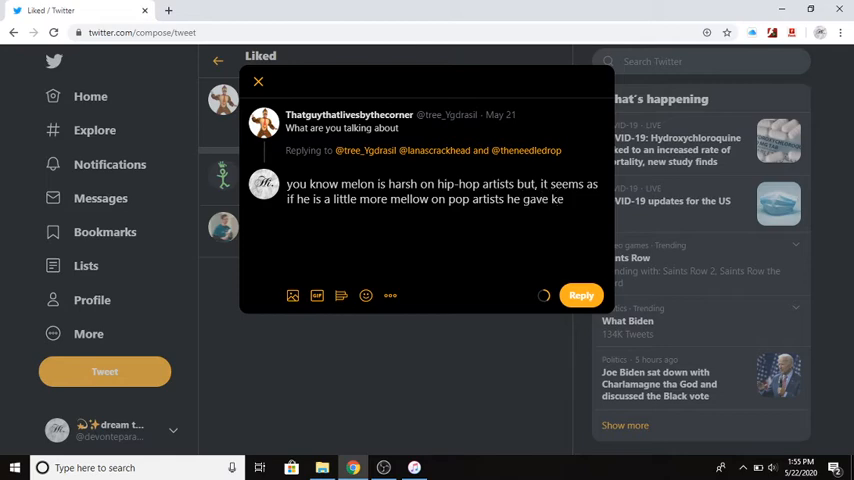
text($ha)
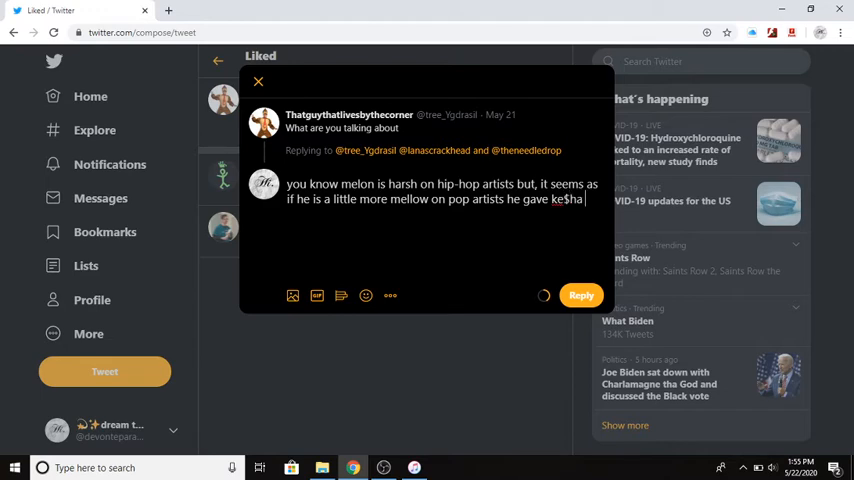
text(a)
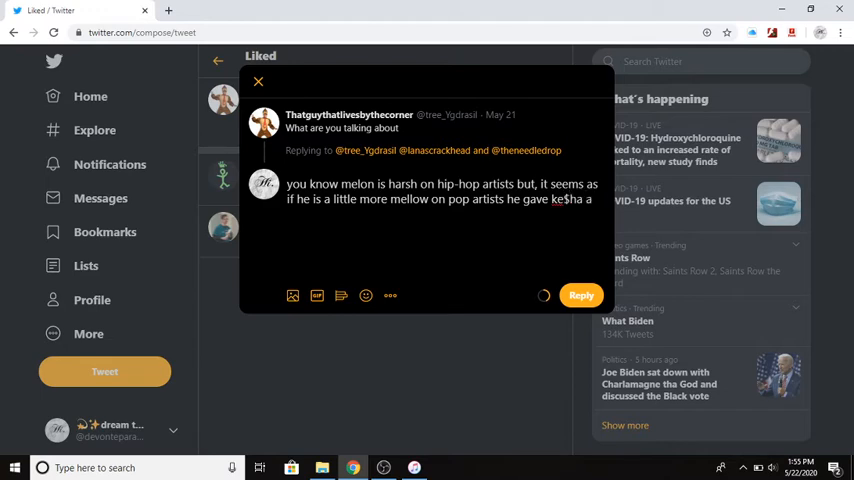
text(8)
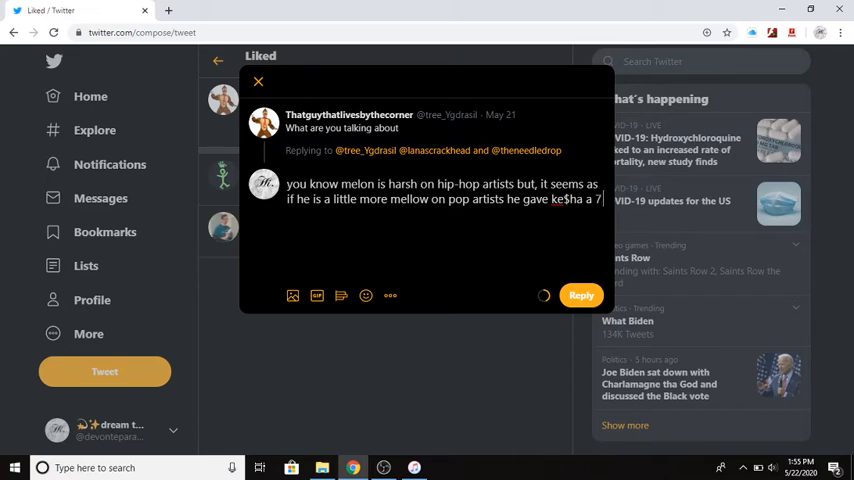
text(or a)
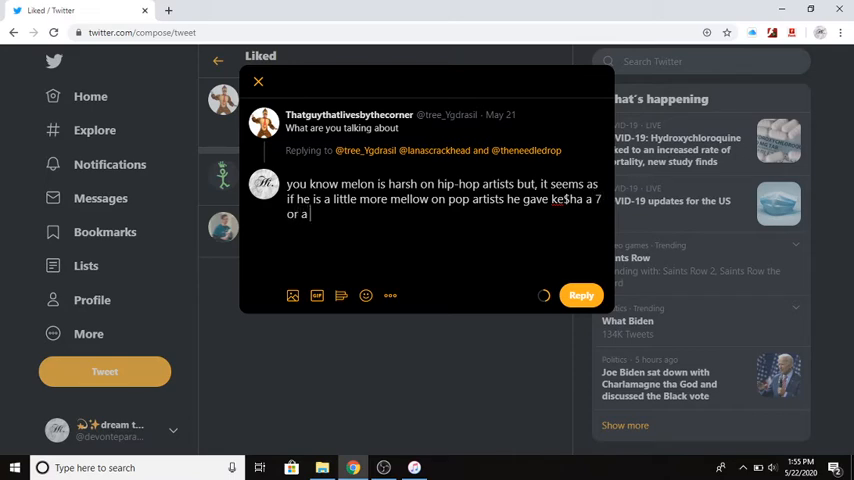
text(8)
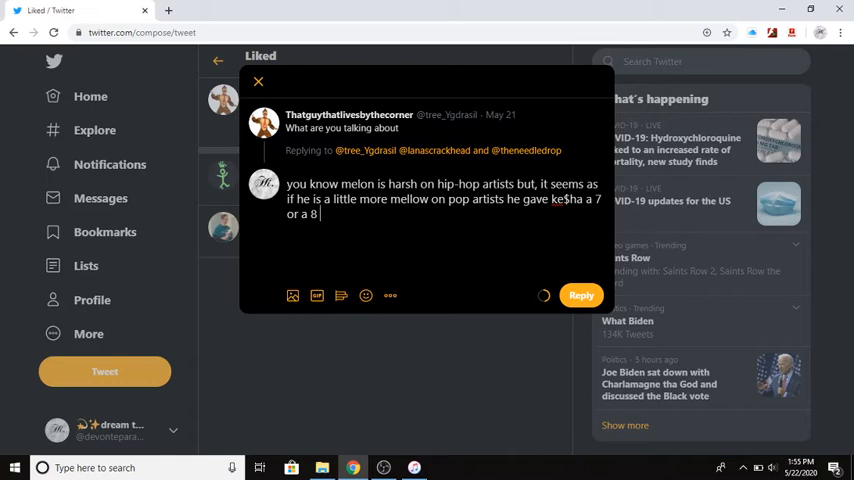
text(8)
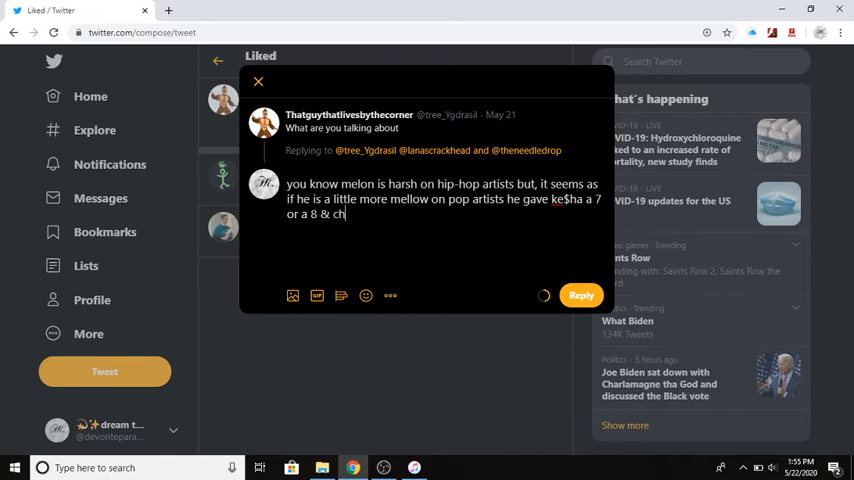
text(arli xcx)
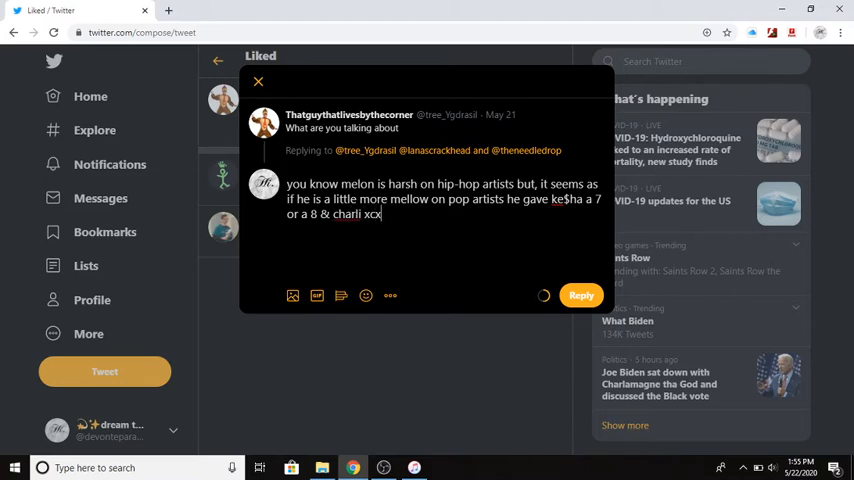
text(t)
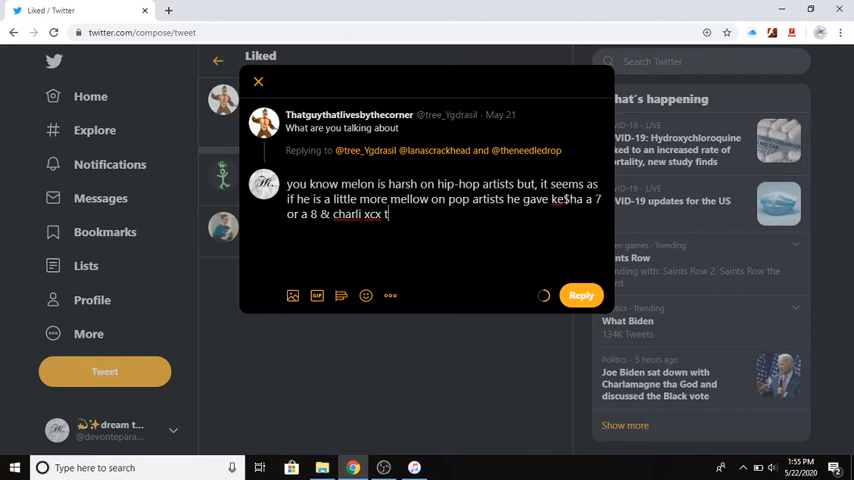
text(he same)
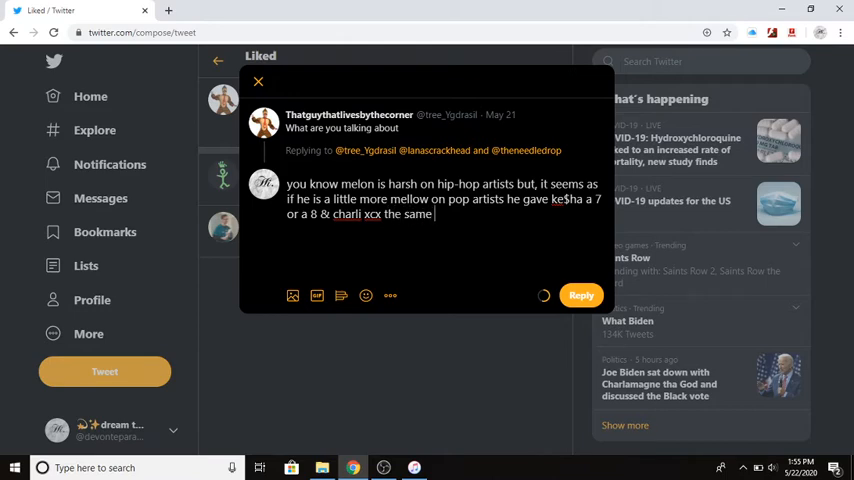
text(score it doe)
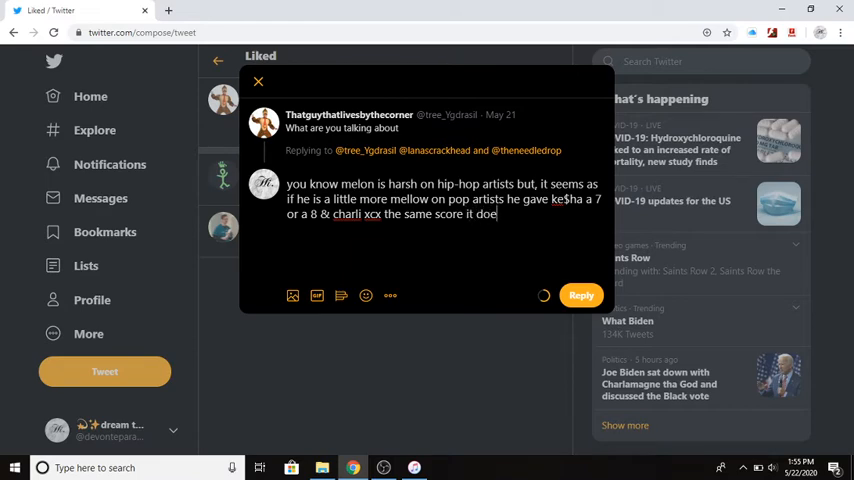
Add that it doesn't seem like she tried on that album.
text(sn't seem l)
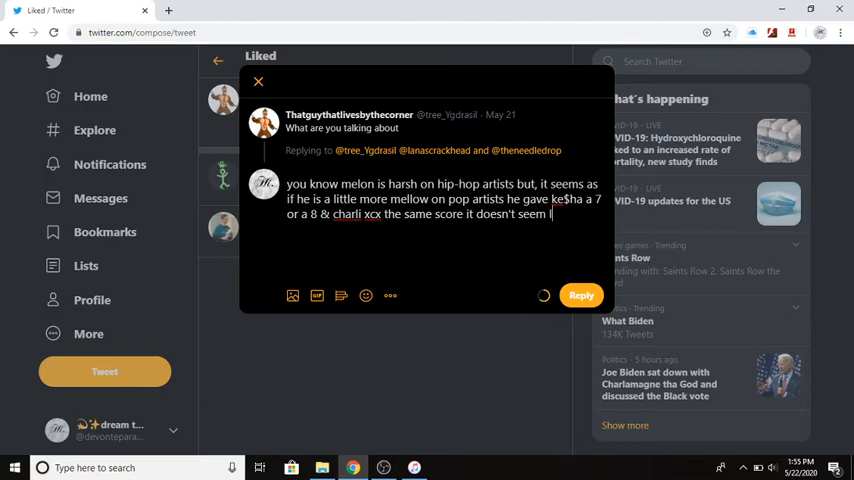
text(ike she)
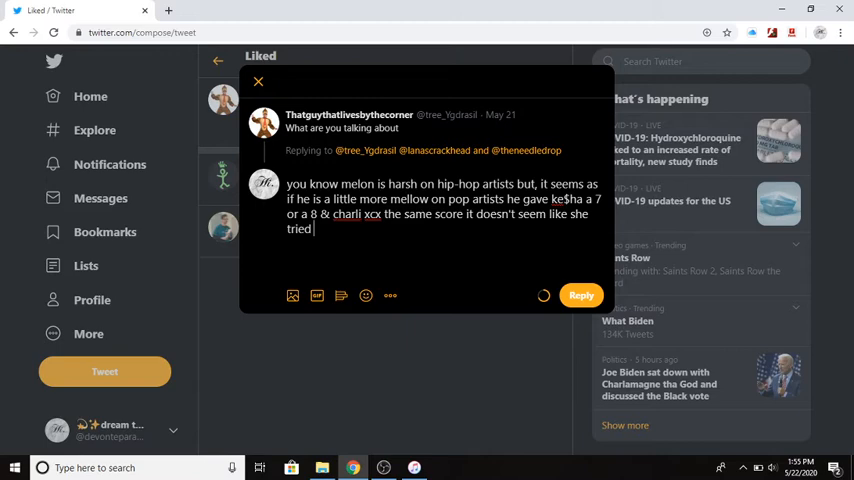
text(on thath)
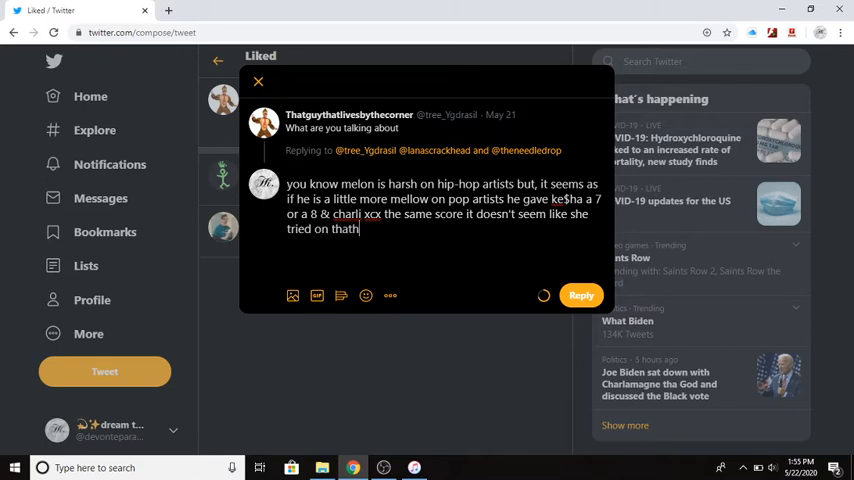
text(al)
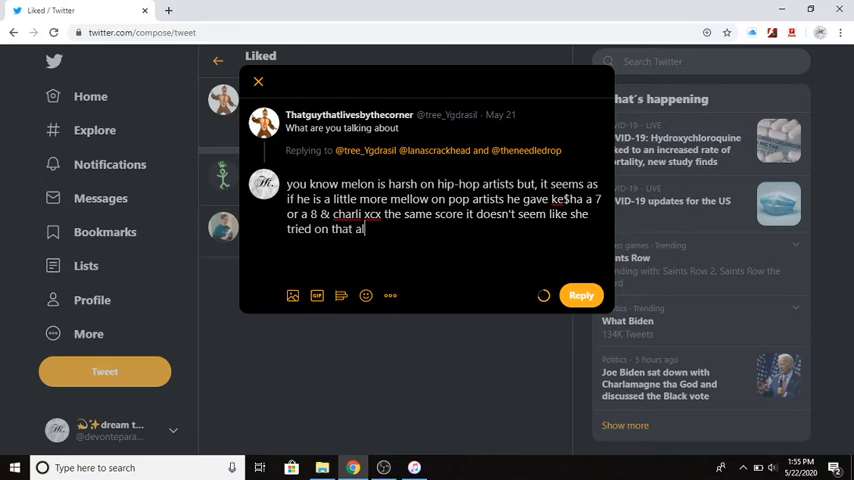
text(bum)
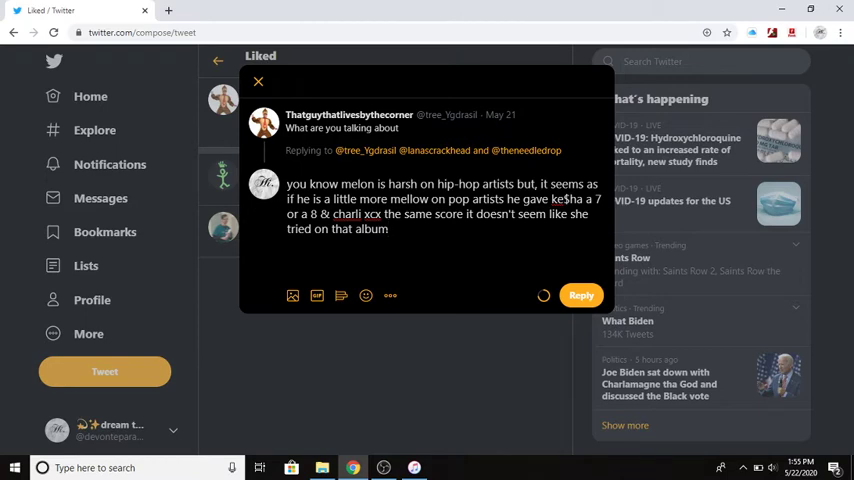
text(s)
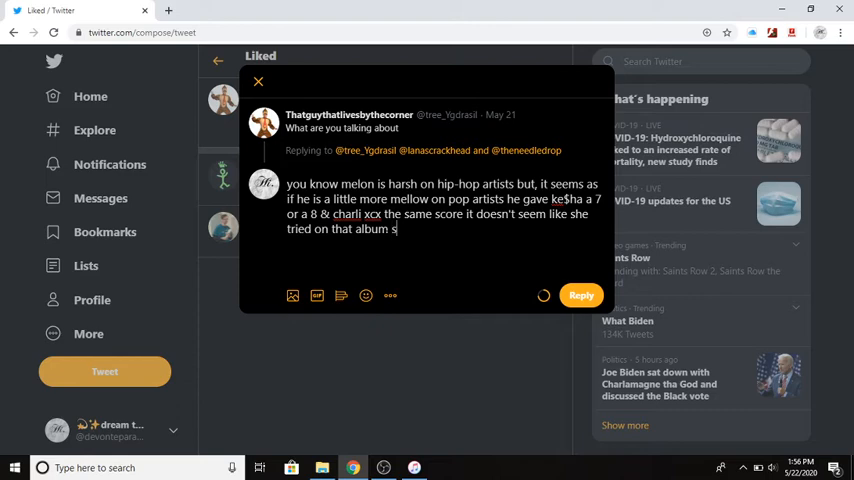
Finish the draft: she didn't have much of a break from her last one.
text(he did)
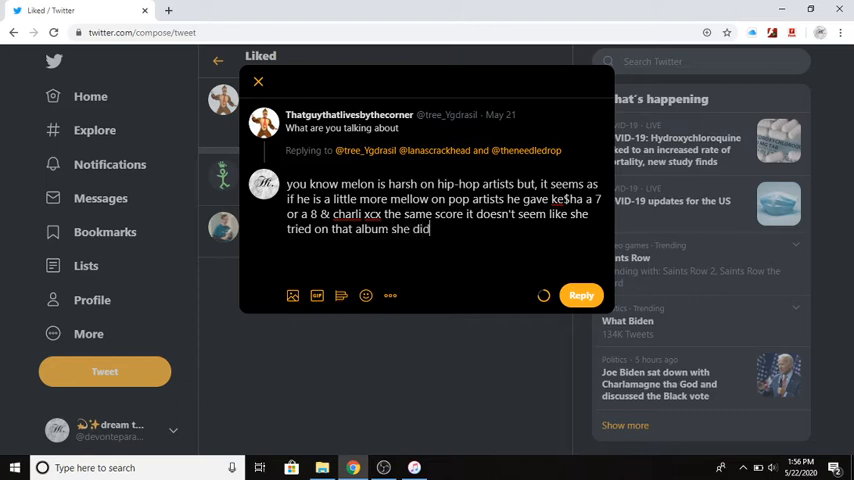
text(n't)
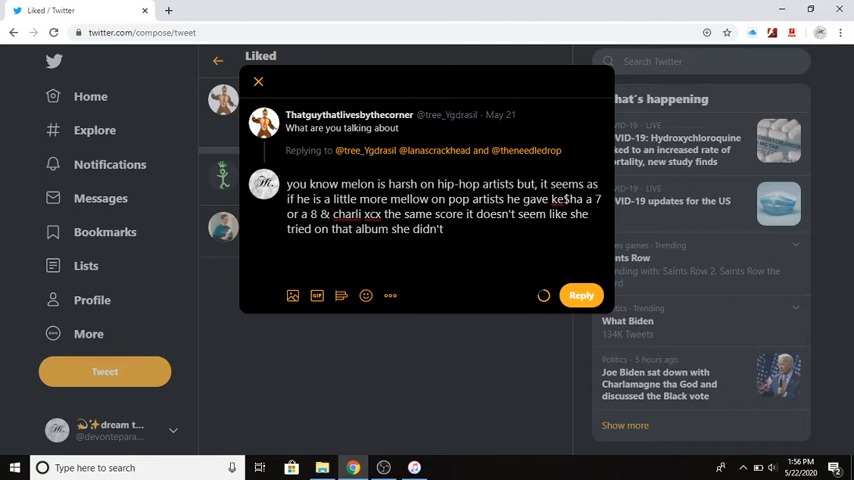
text(have)
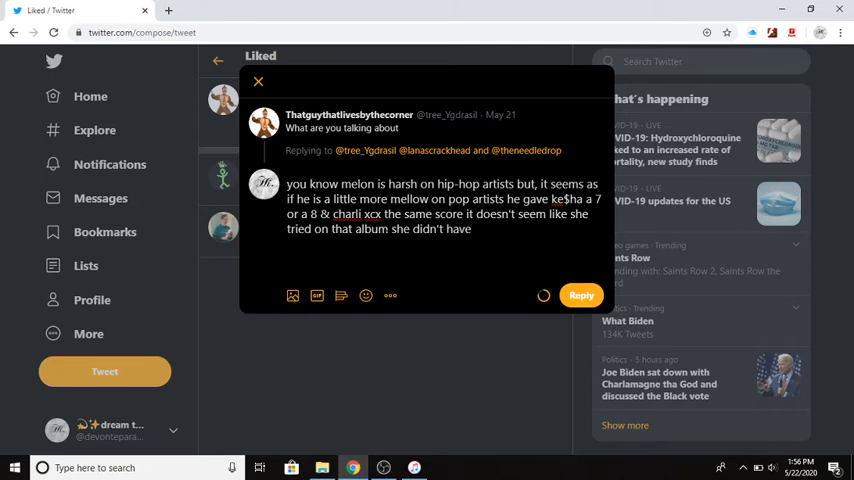
text(much)
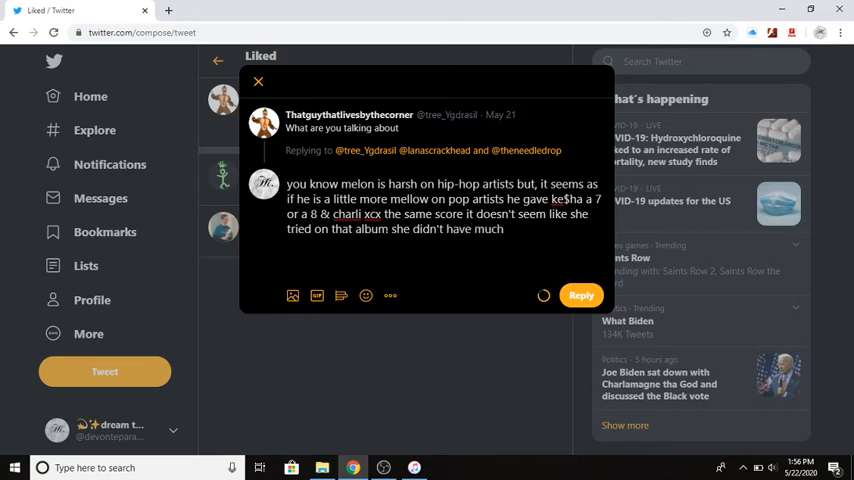
text(of a)
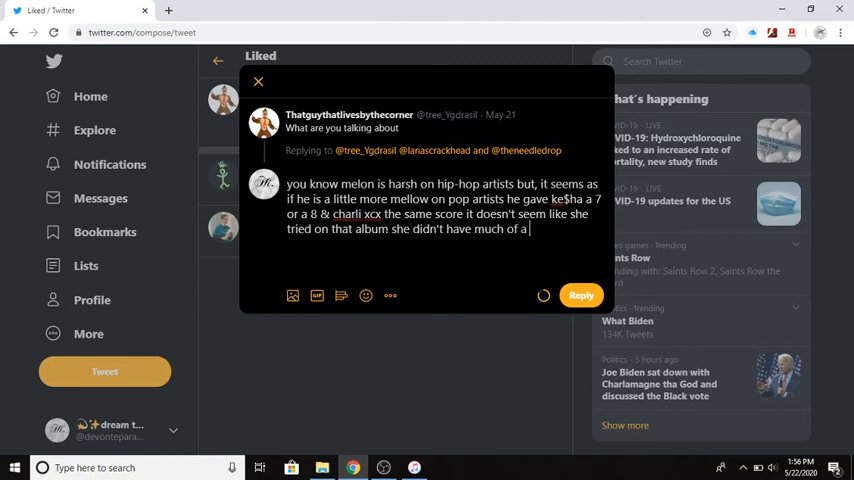
text(break f)
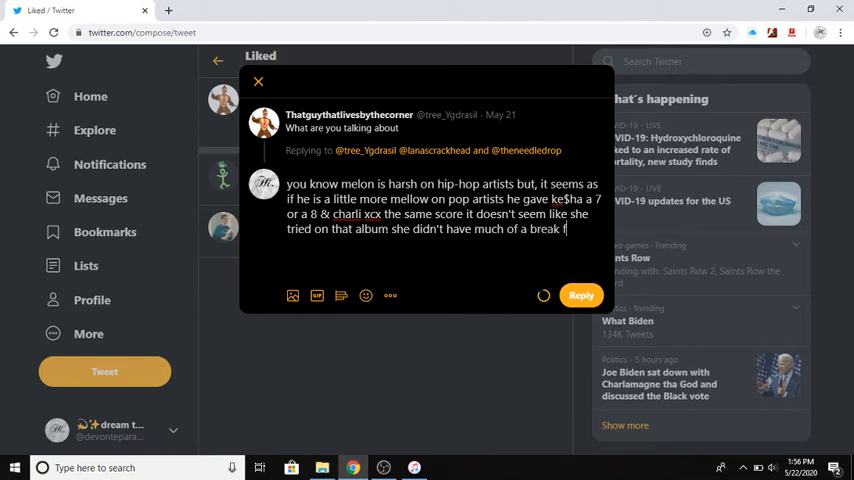
text(rom her)
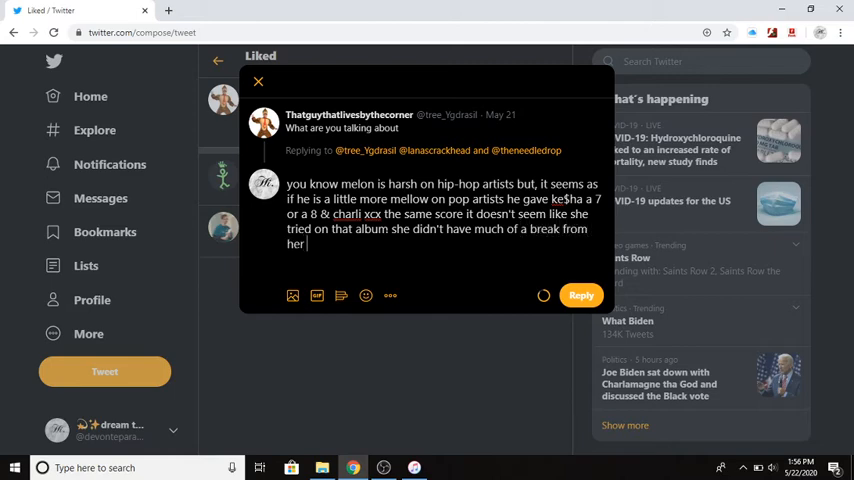
text(last)
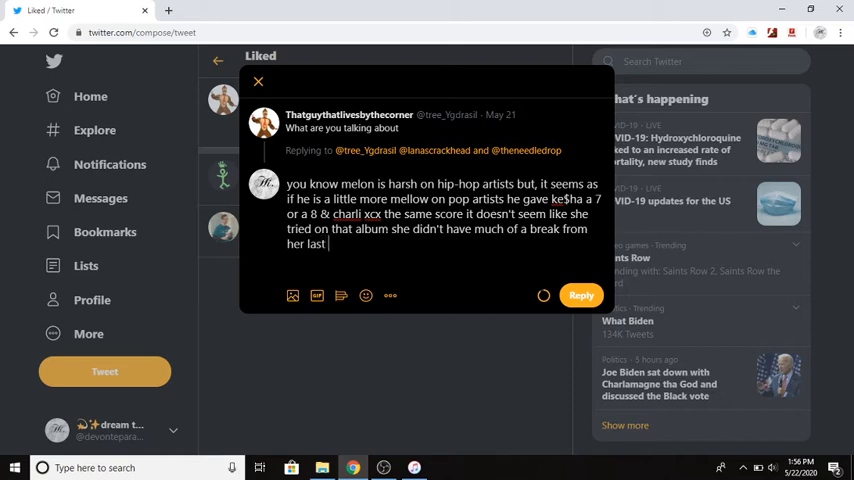
text(one.)
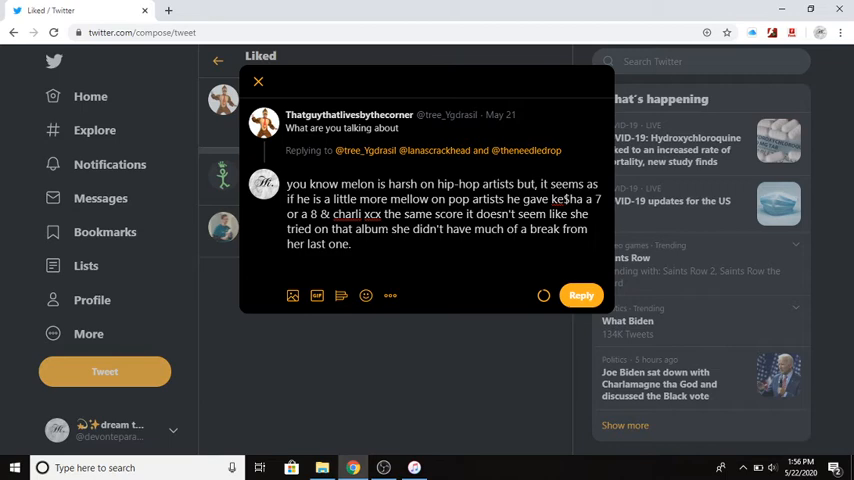
click(352, 244)
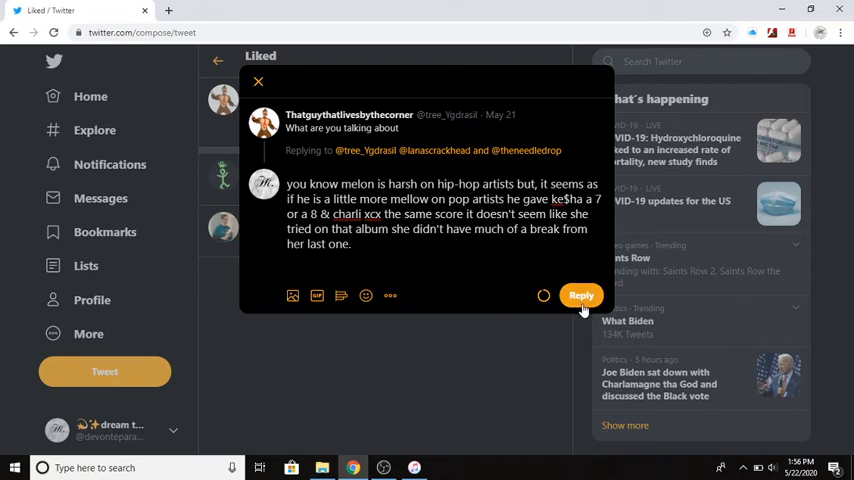
Post the melon reply and return to the Notifications page.
click(580, 296)
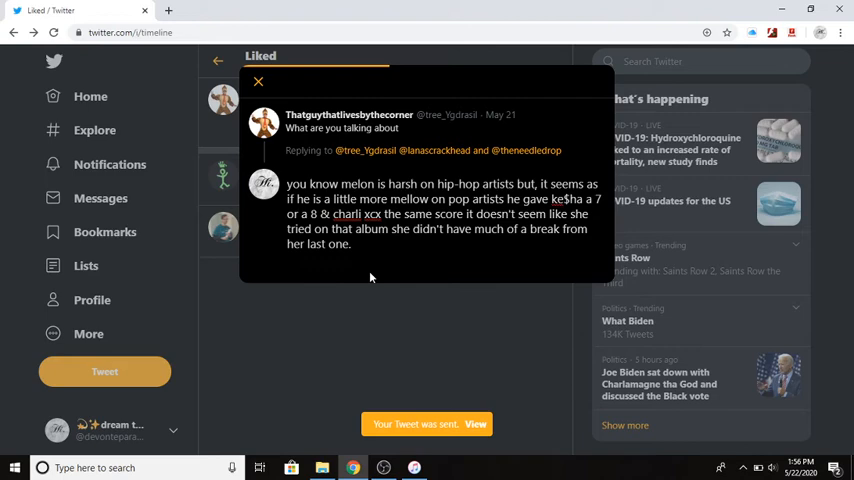
click(258, 80)
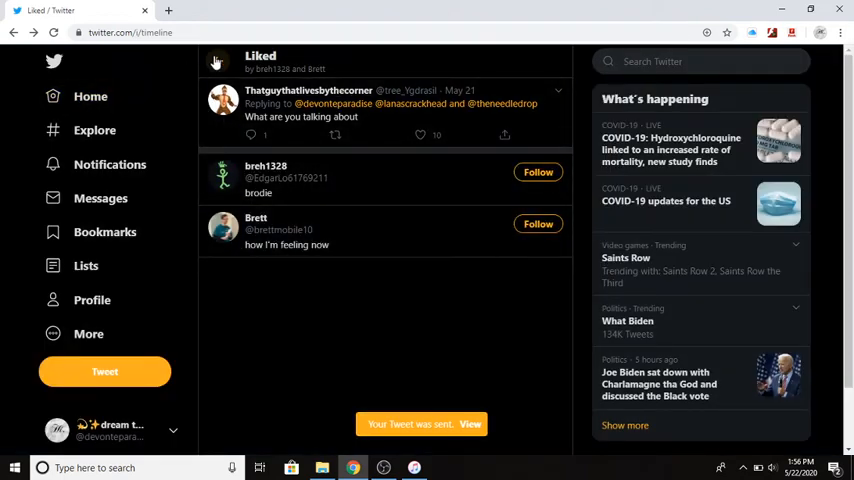
mouse_move(220, 64)
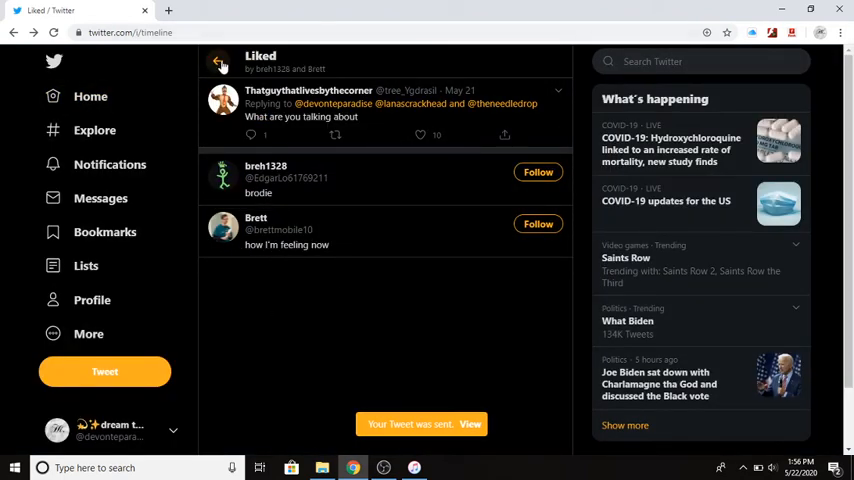
click(108, 164)
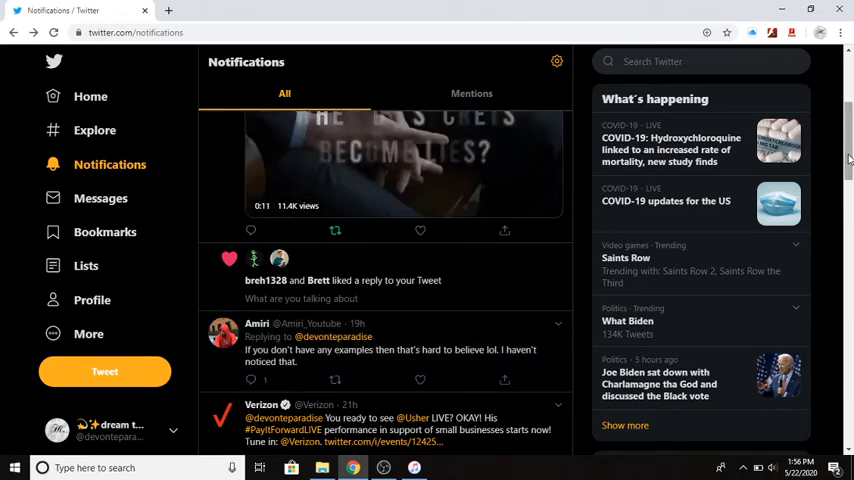
scroll(down, 3)
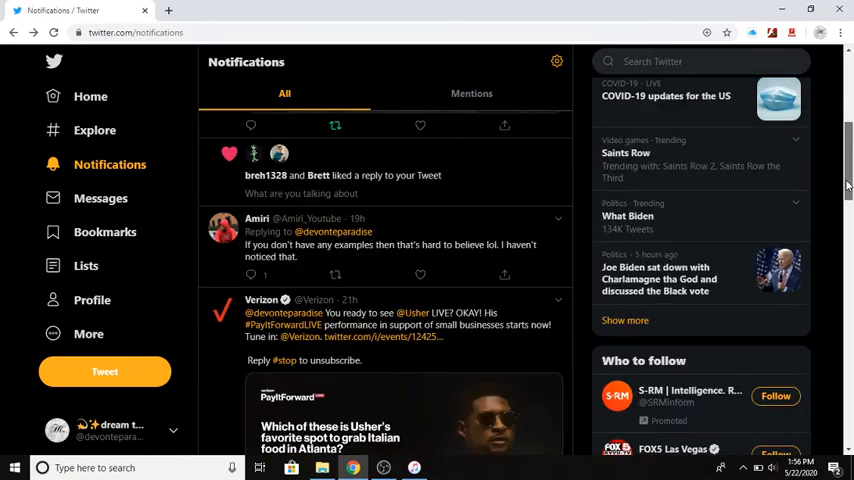
scroll(down, 3)
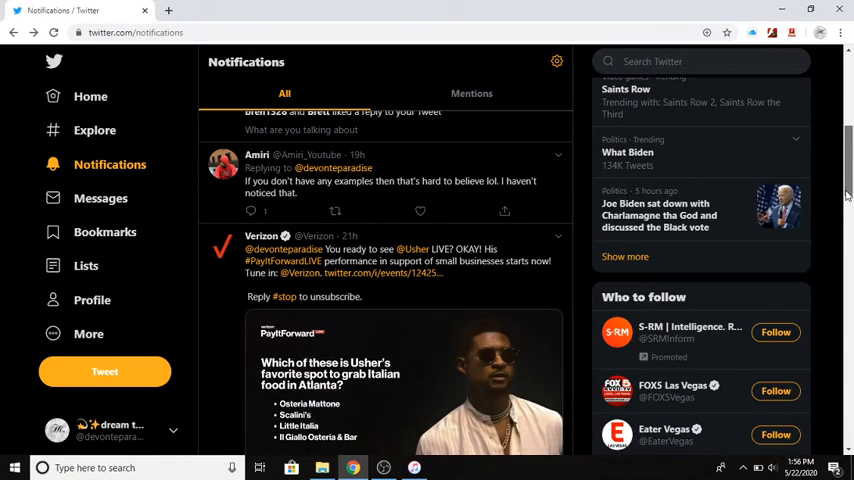
scroll(down, 3)
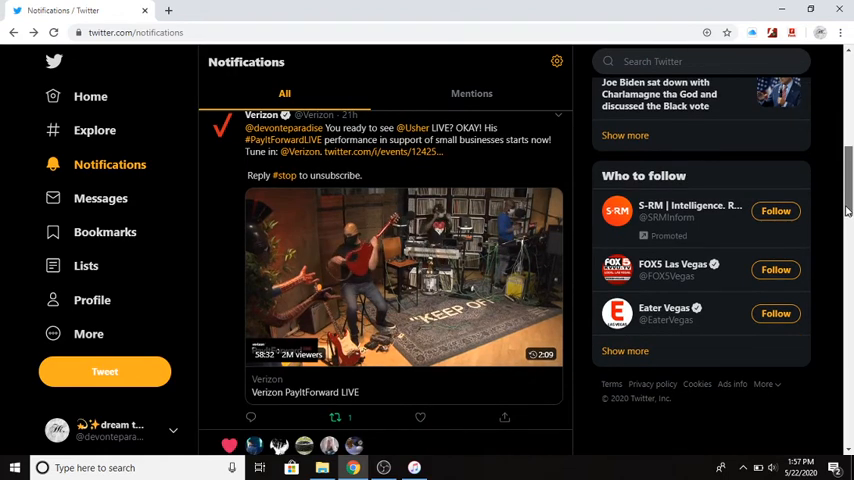
scroll(down, 3)
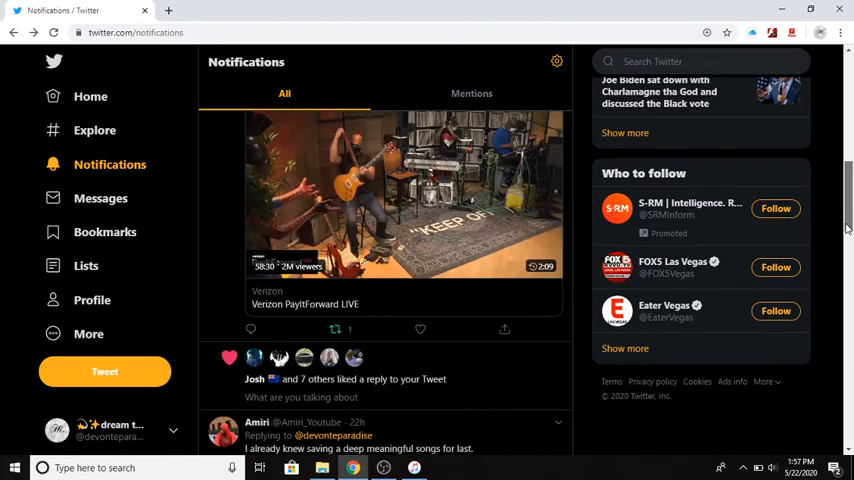
scroll(down, 3)
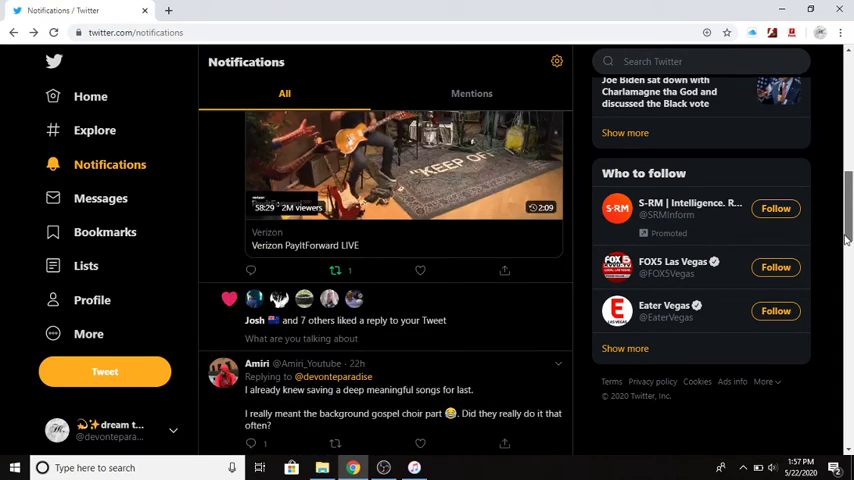
scroll(down, 3)
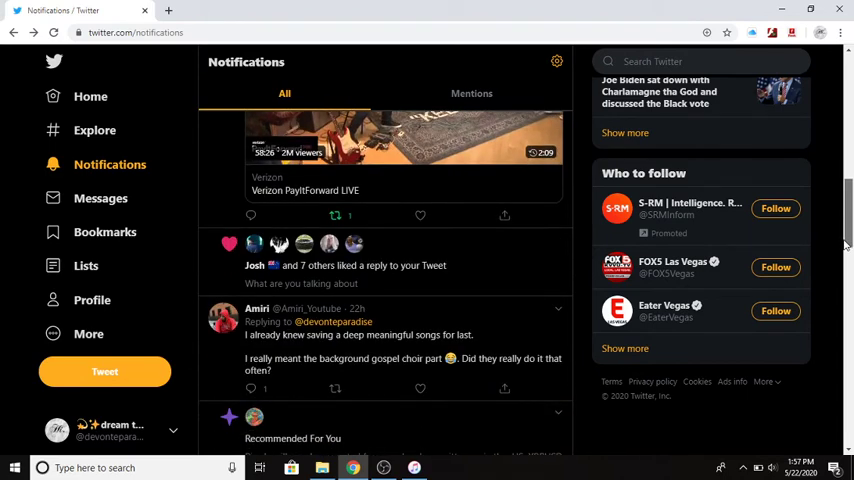
scroll(down, 3)
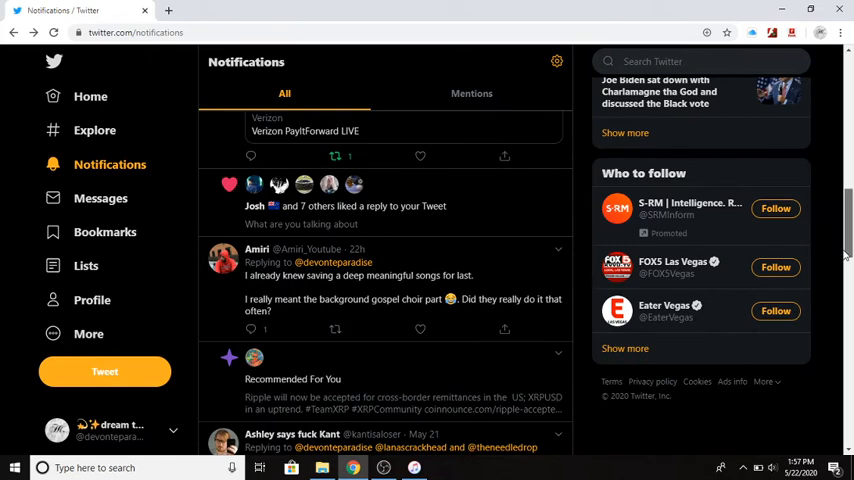
scroll(up, 3)
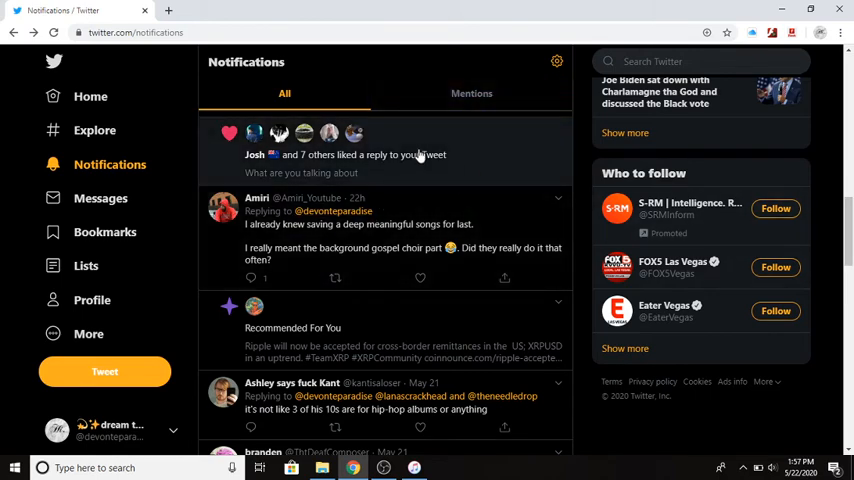
mouse_move(390, 148)
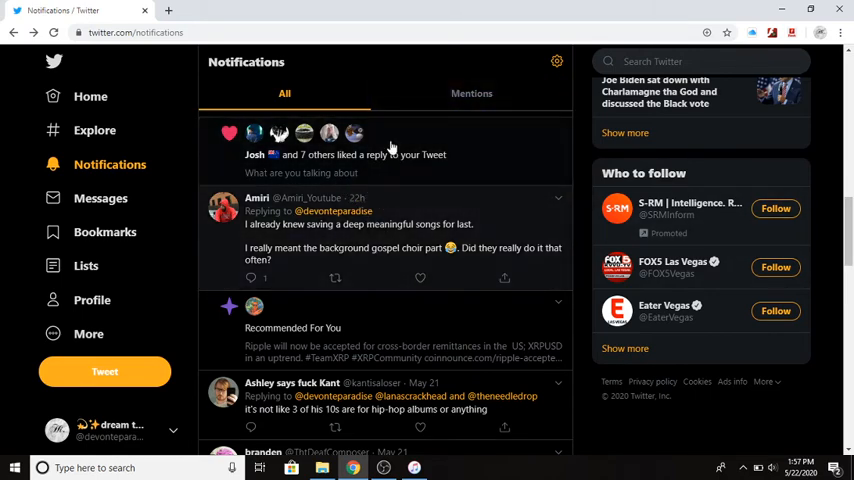
mouse_move(320, 250)
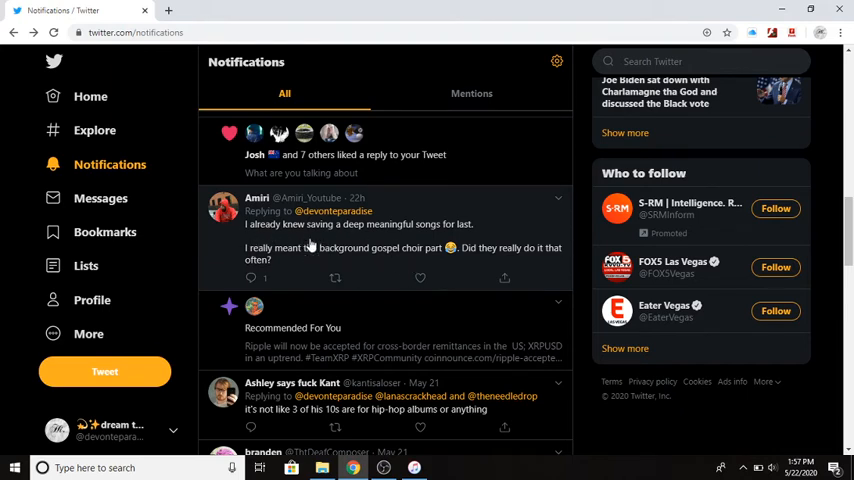
mouse_move(378, 244)
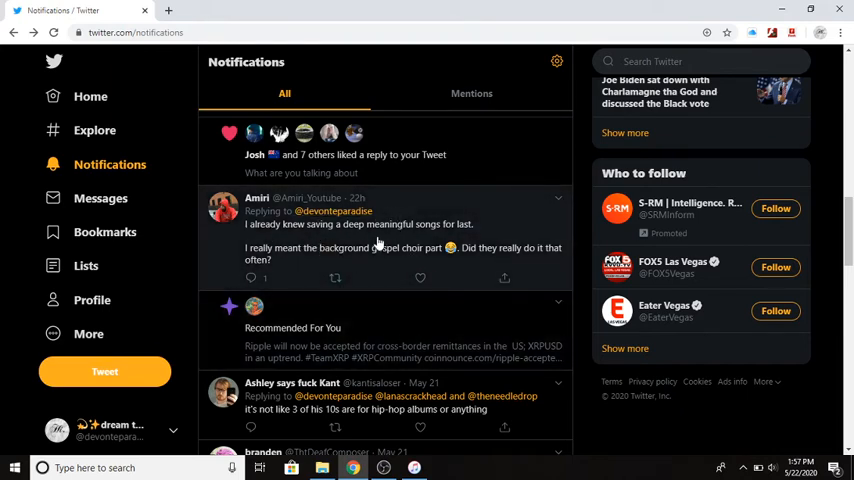
mouse_move(444, 302)
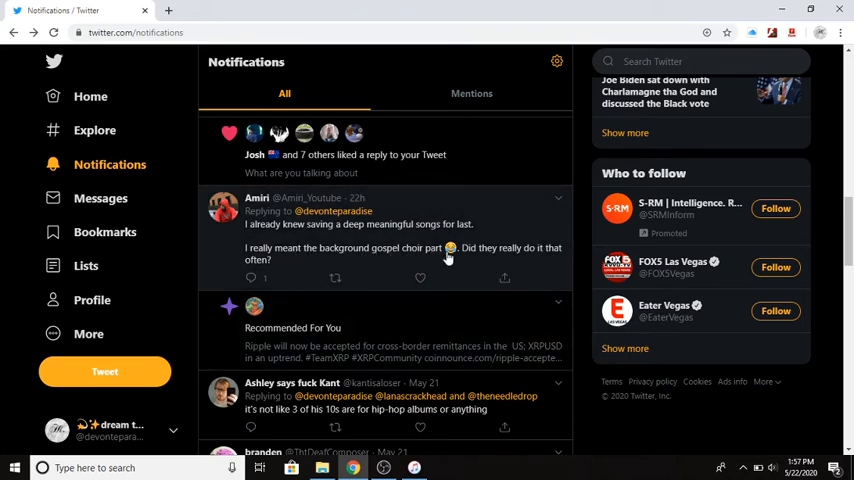
mouse_move(452, 248)
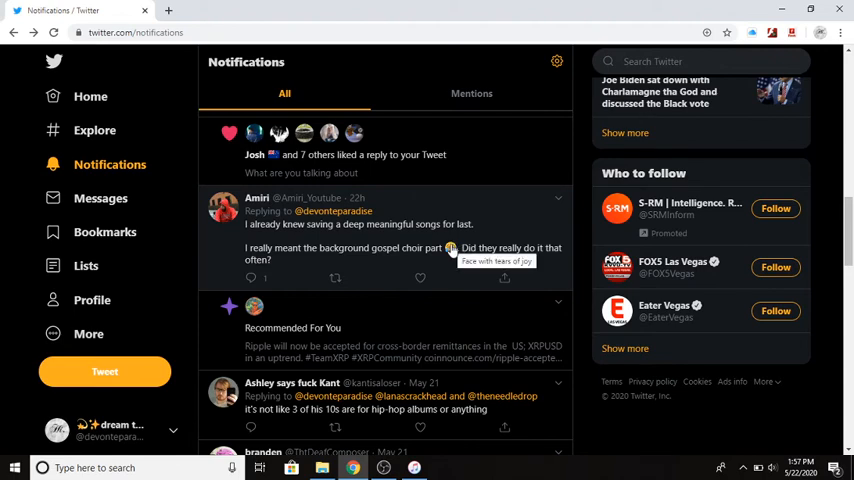
mouse_move(412, 250)
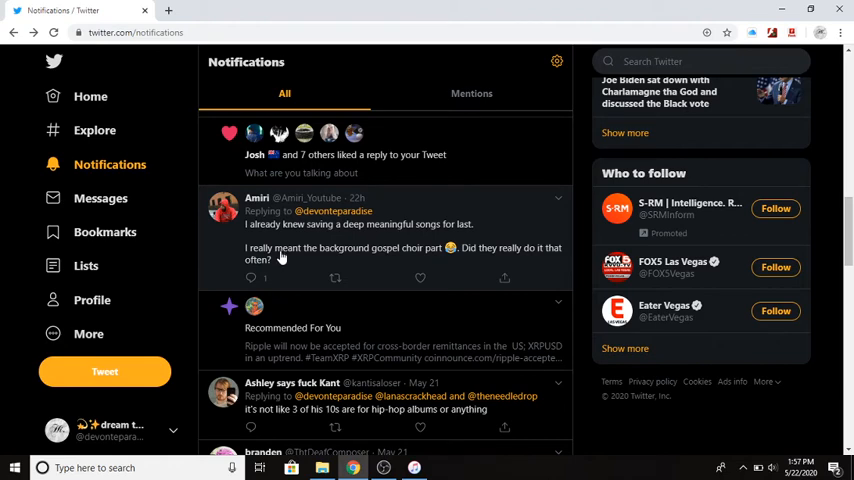
mouse_move(462, 232)
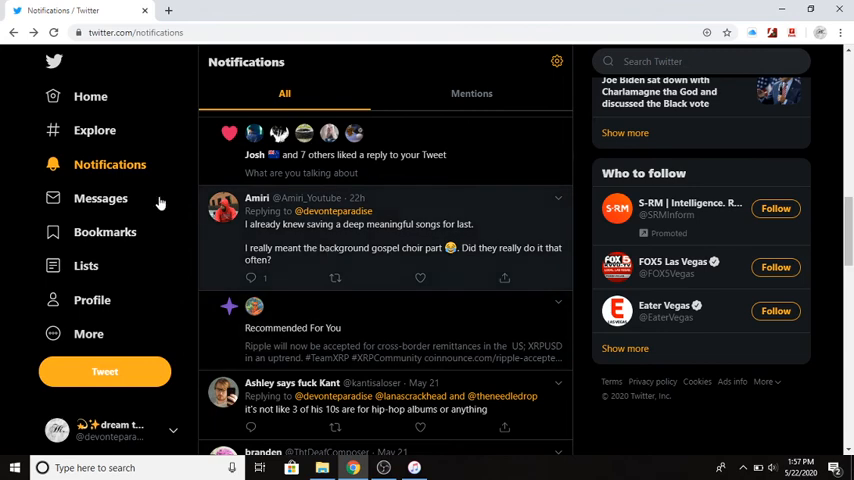
mouse_move(176, 236)
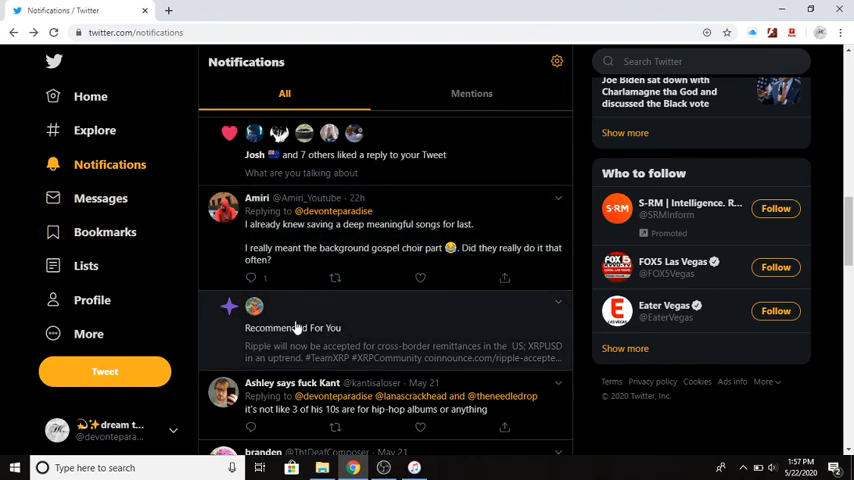
mouse_move(292, 344)
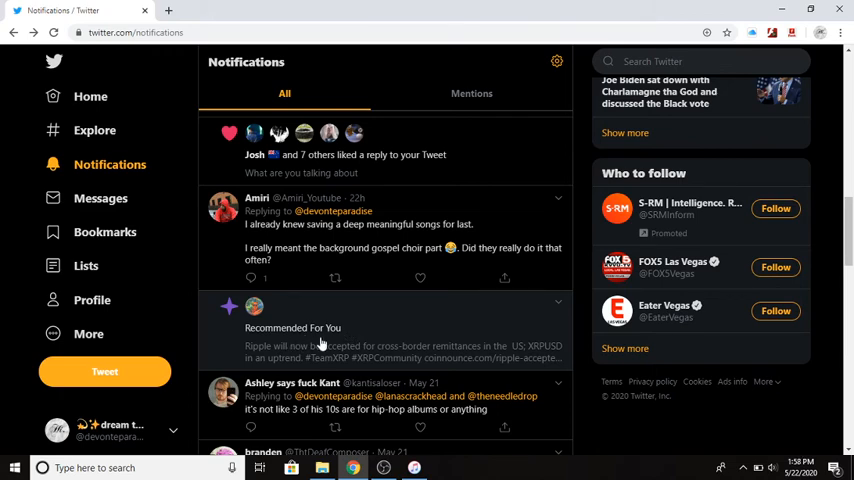
View MackAttack XRP's Ripple cross-border remittances tweet and its replies.
click(316, 344)
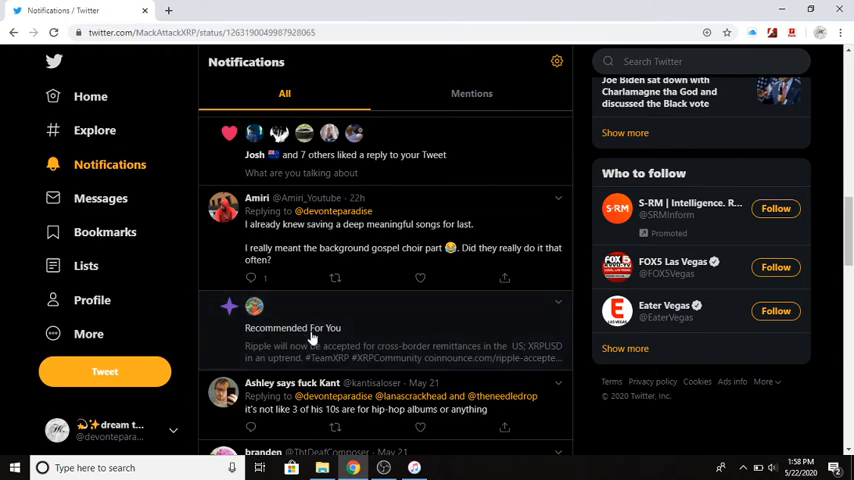
click(390, 344)
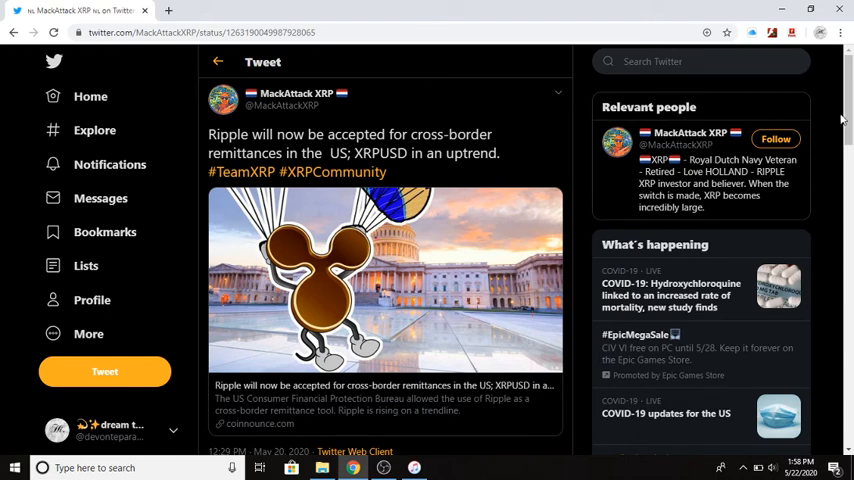
scroll(down, 3)
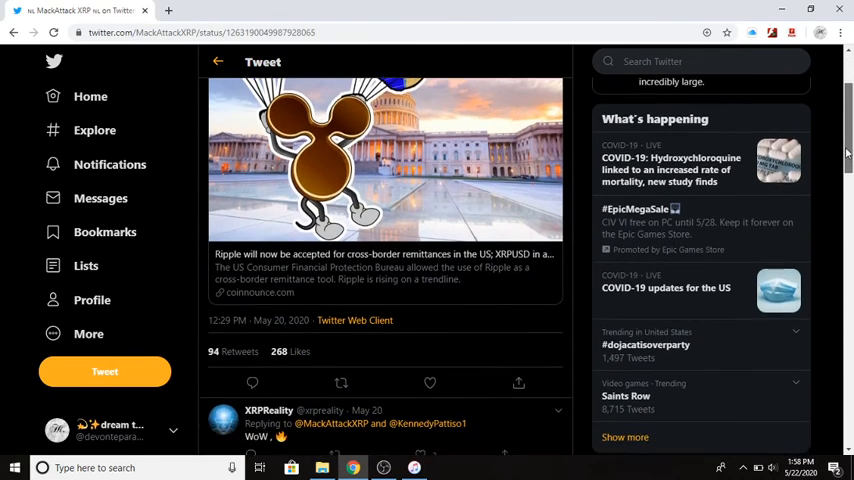
scroll(down, 3)
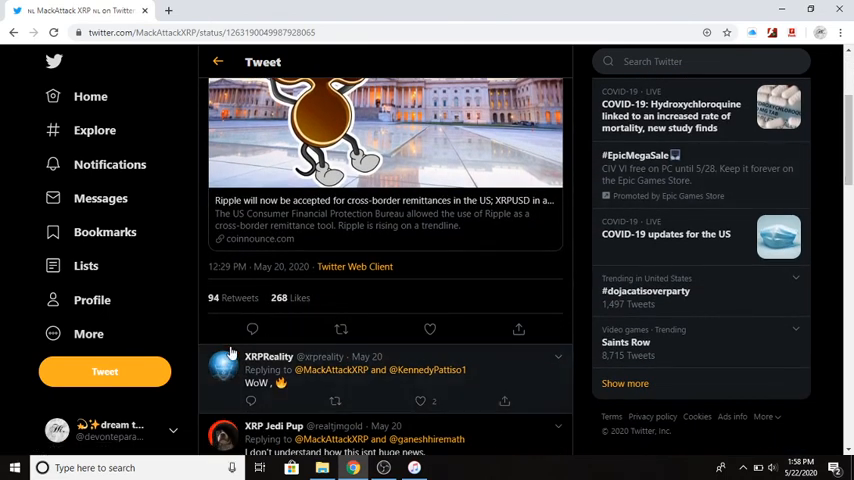
Draft the reply 'what is ripple?' to the Ripple remittances tweet.
click(252, 328)
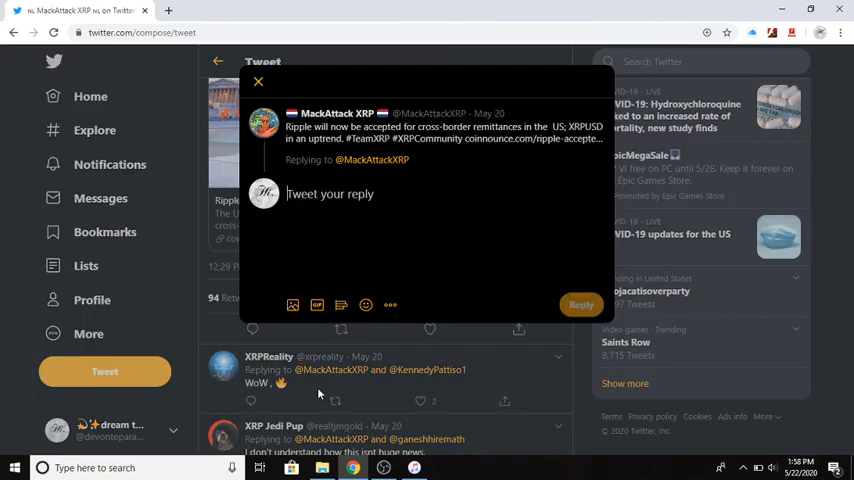
text(what)
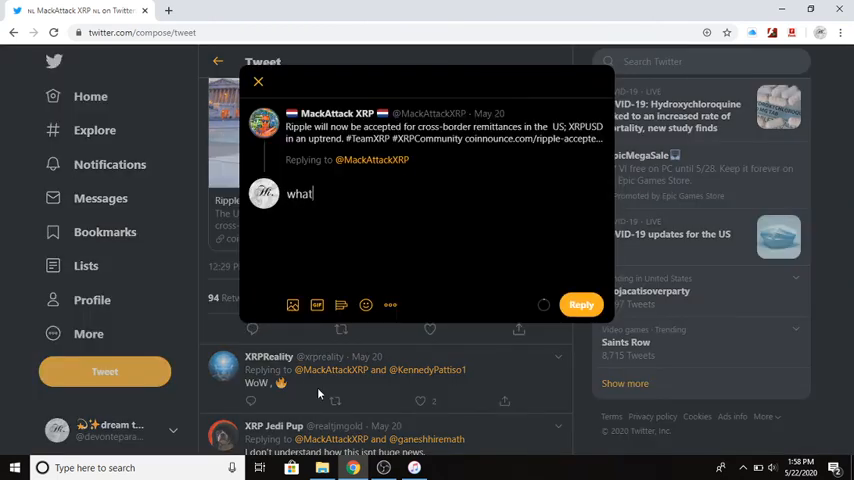
text(is r)
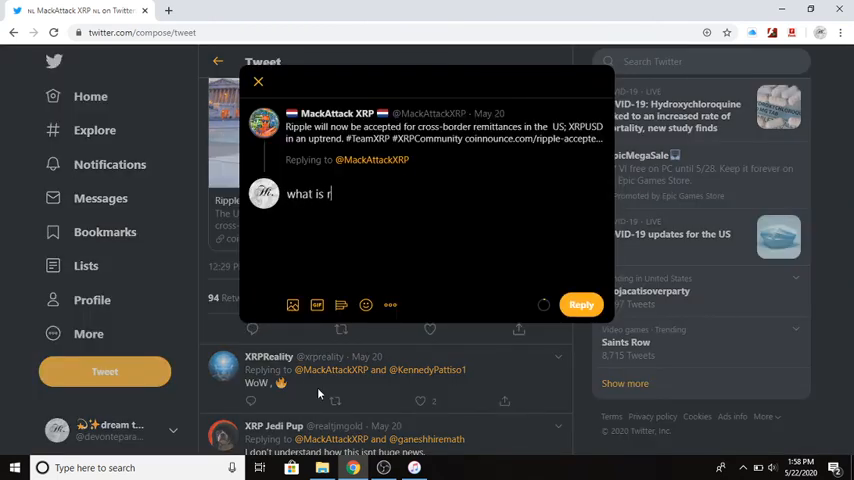
text(ipple)
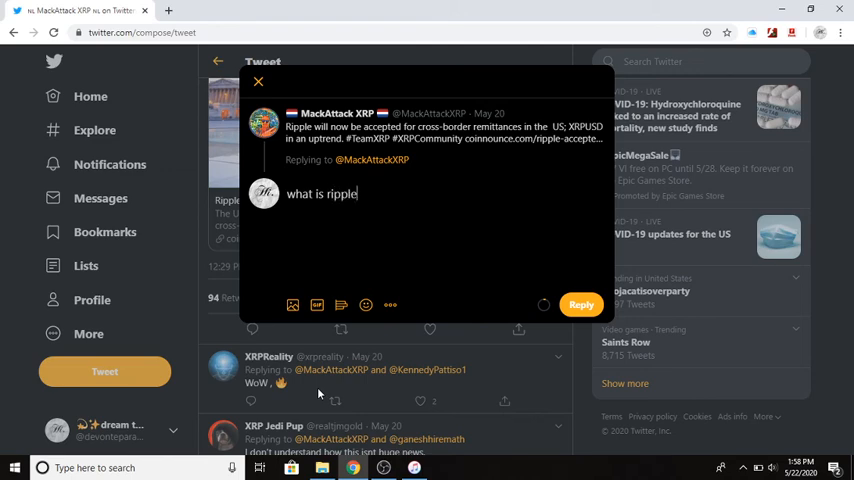
text(?)
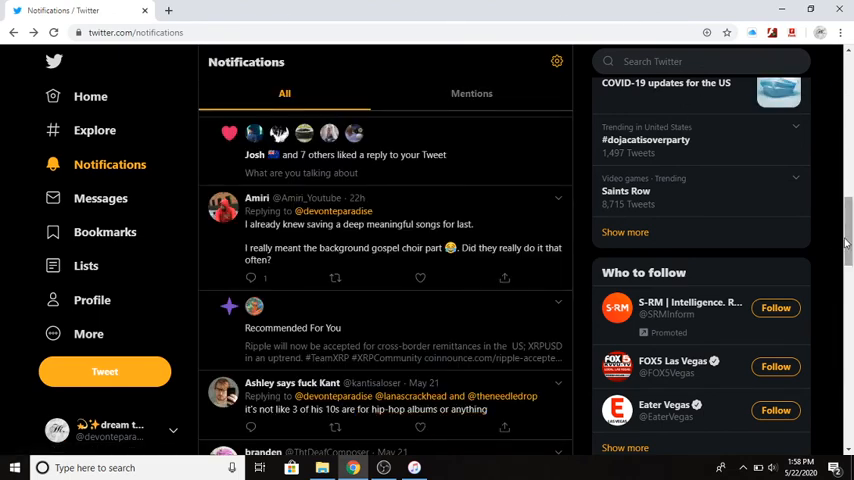
scroll(up, 3)
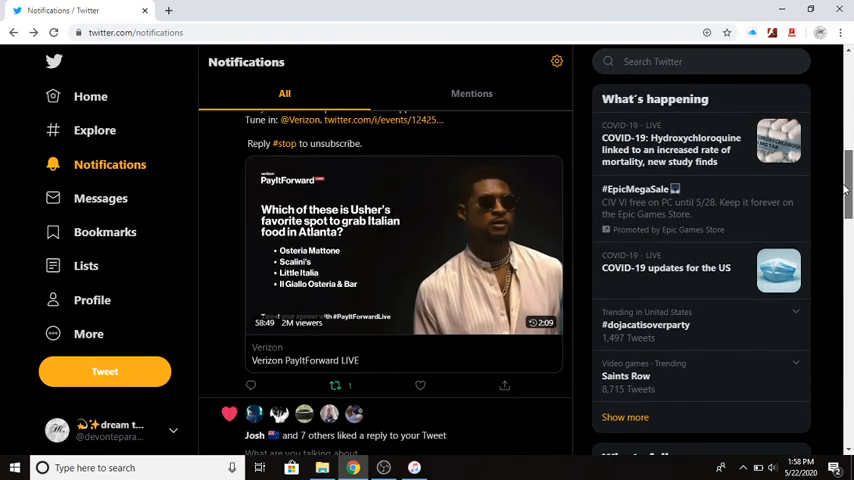
scroll(down, 3)
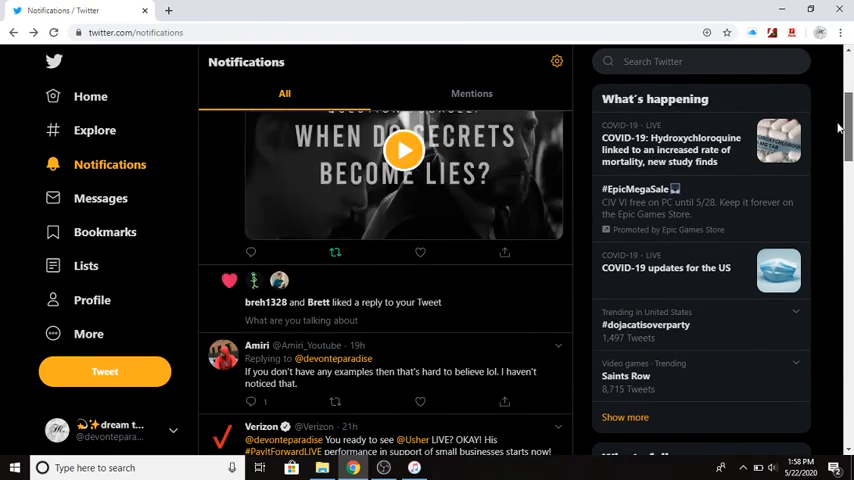
scroll(up, 3)
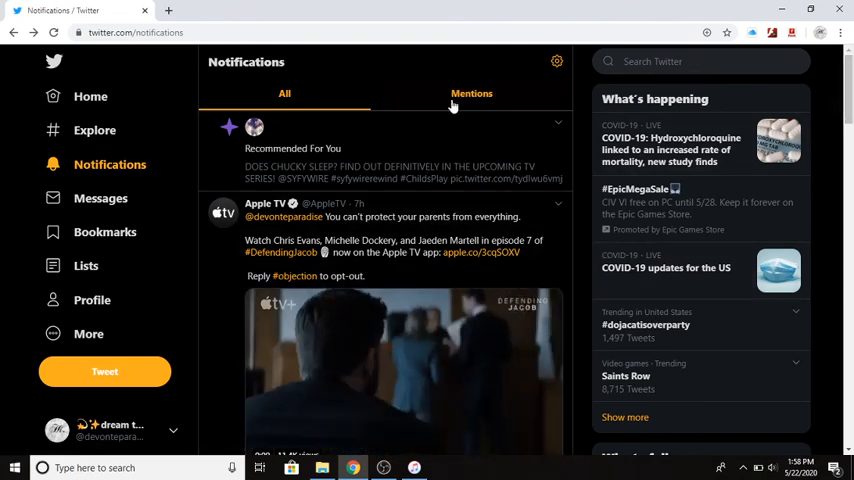
click(470, 92)
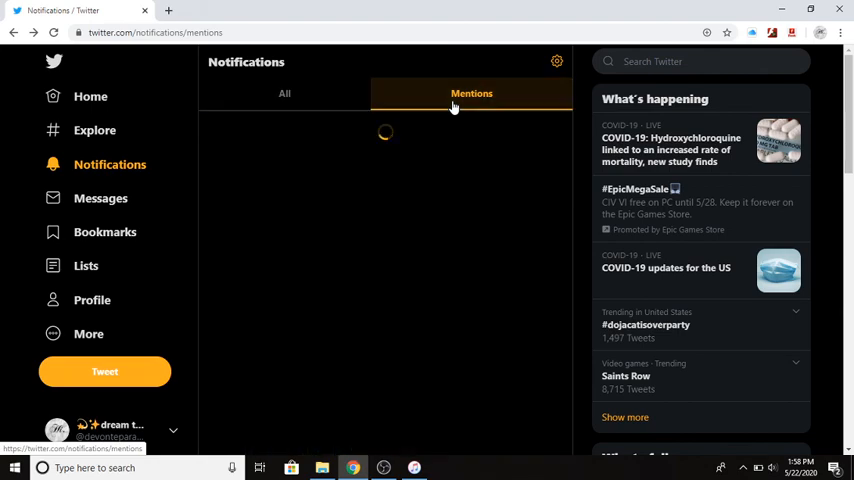
click(470, 92)
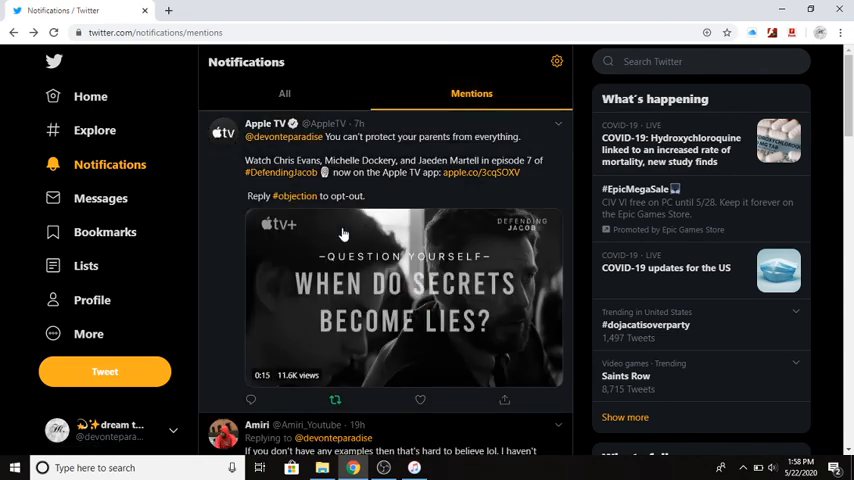
scroll(down, 3)
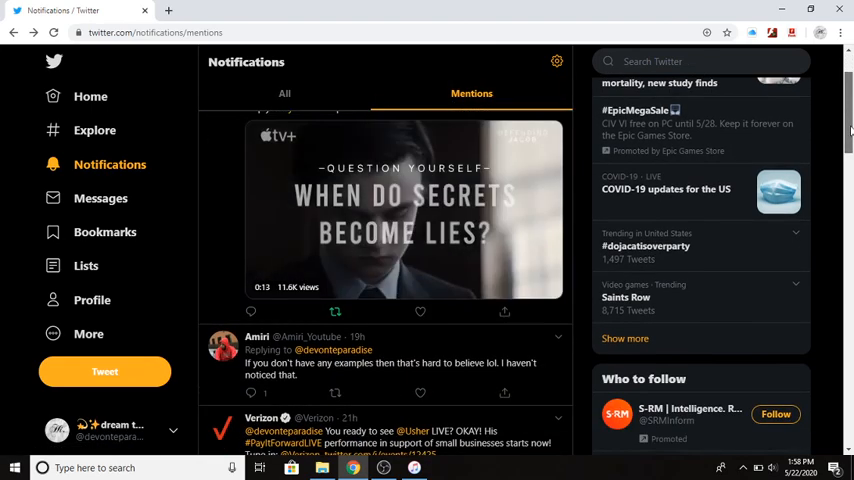
scroll(down, 3)
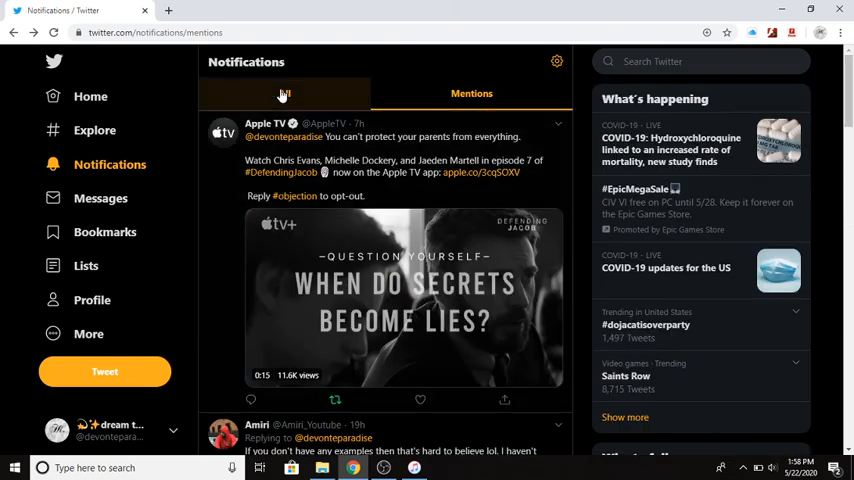
click(284, 92)
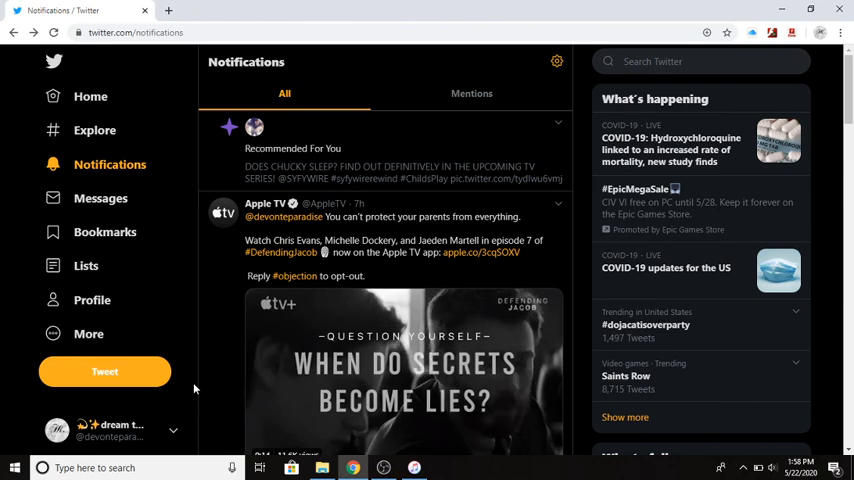